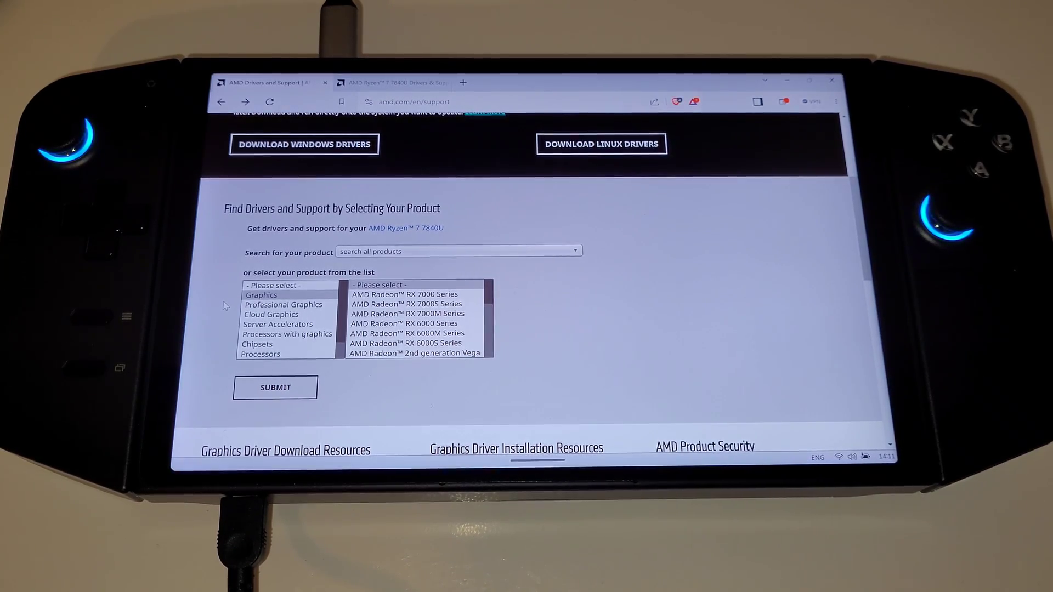
Select AMD Ryzen 7 7840U under Processors with graphics › Ryzen 7 Processors with Radeon Graphics.
{"action": "left_click", "coordinate": [416, 102]}
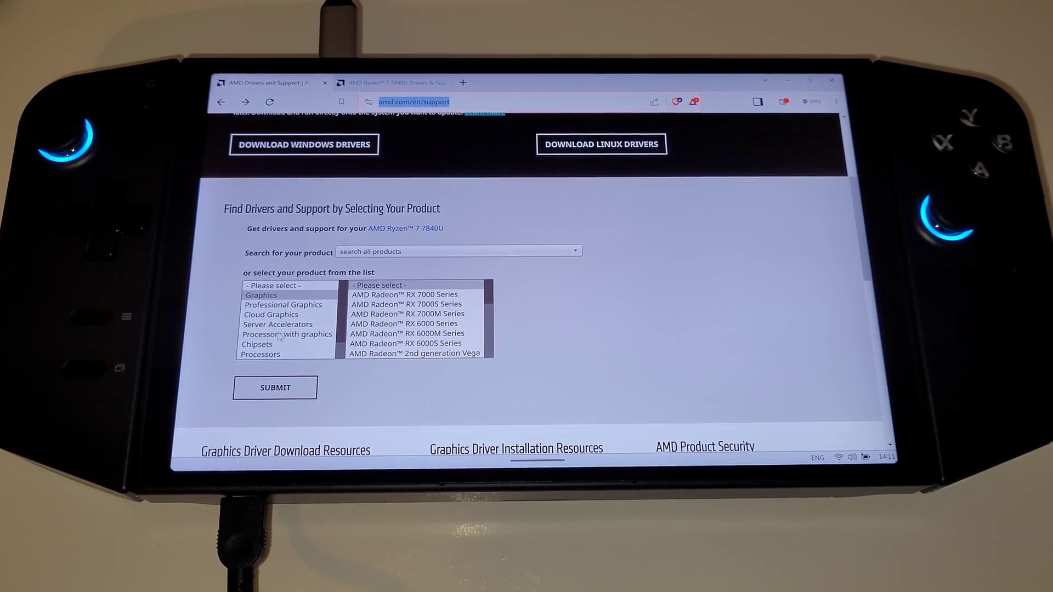
{"action": "left_click", "coordinate": [287, 334]}
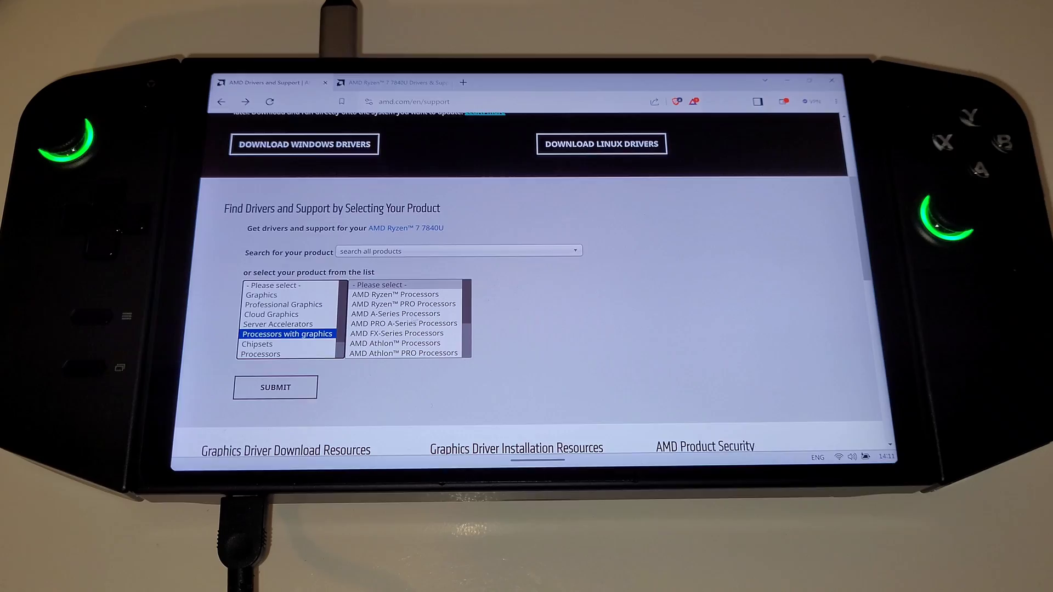
{"action": "left_click", "coordinate": [395, 294]}
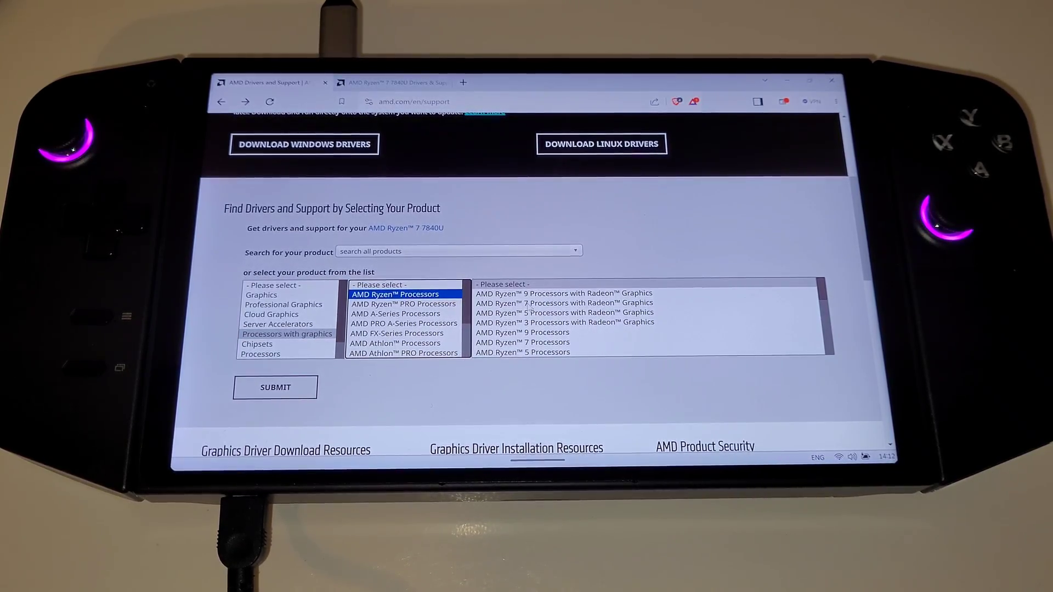
{"action": "left_click", "coordinate": [544, 303]}
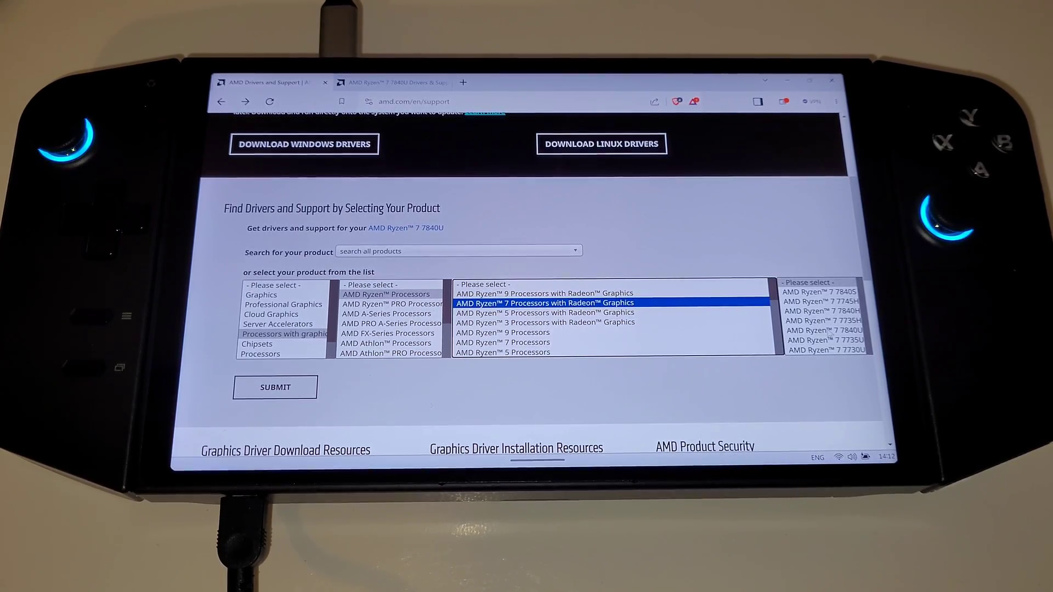
{"action": "left_click", "coordinate": [825, 329]}
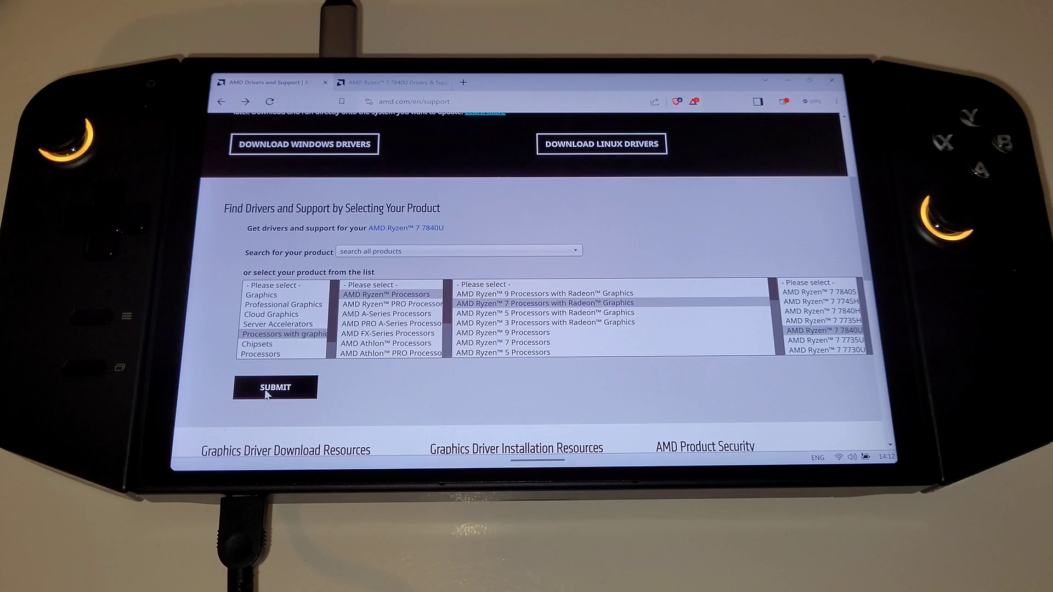
Download the Windows 11 64-bit Adrenalin Edition 23.10.2 package for the 7840U into Downloads.
{"action": "left_click", "coordinate": [275, 387]}
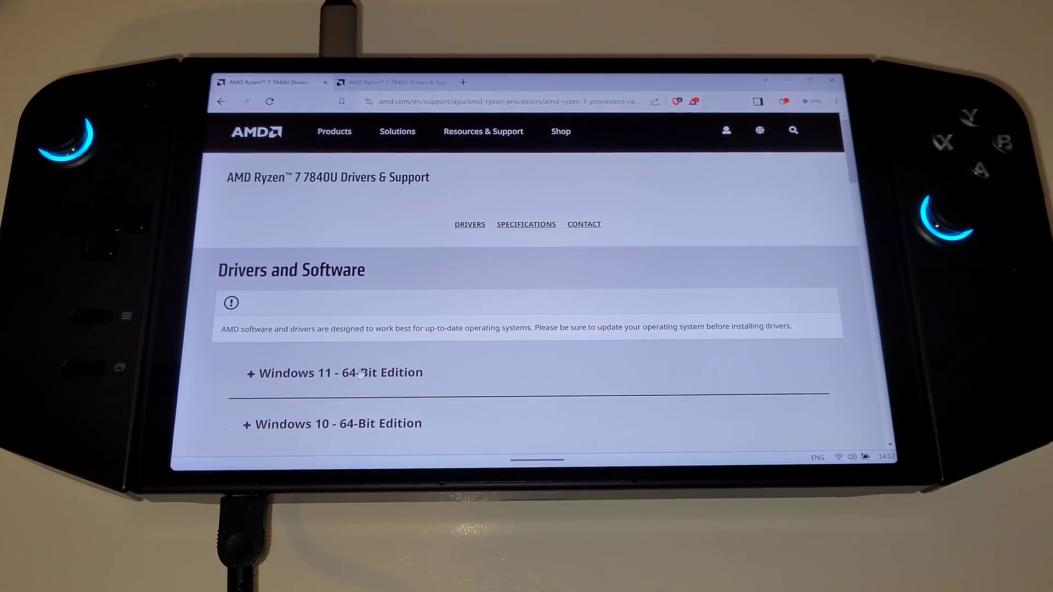
{"action": "left_click", "coordinate": [334, 373]}
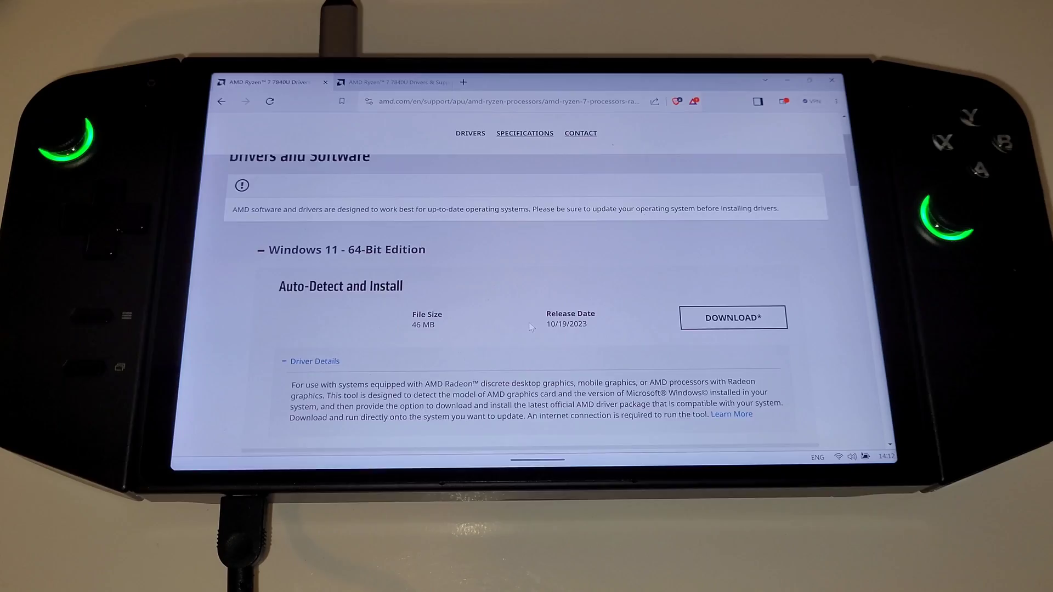
{"action": "scroll", "scroll_direction": "down", "scroll_amount": 3}
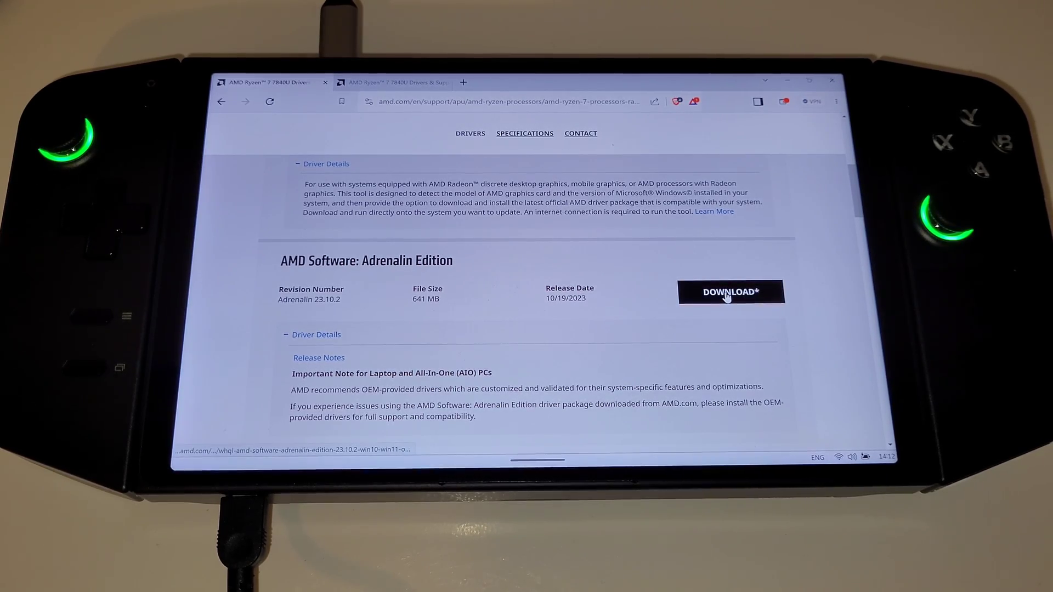
{"action": "left_click", "coordinate": [731, 291]}
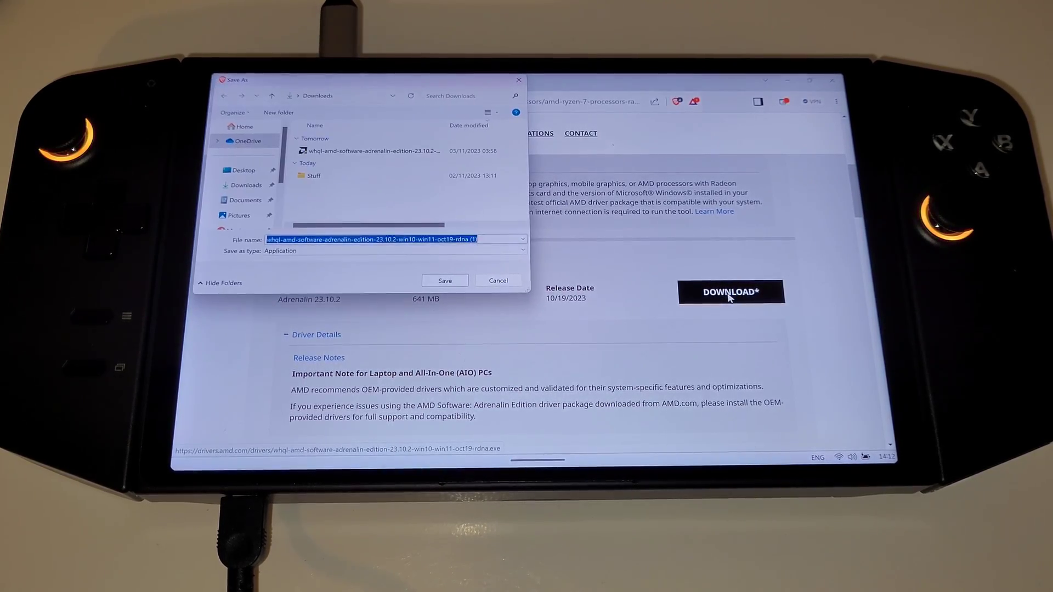
{"action": "left_click", "coordinate": [445, 281]}
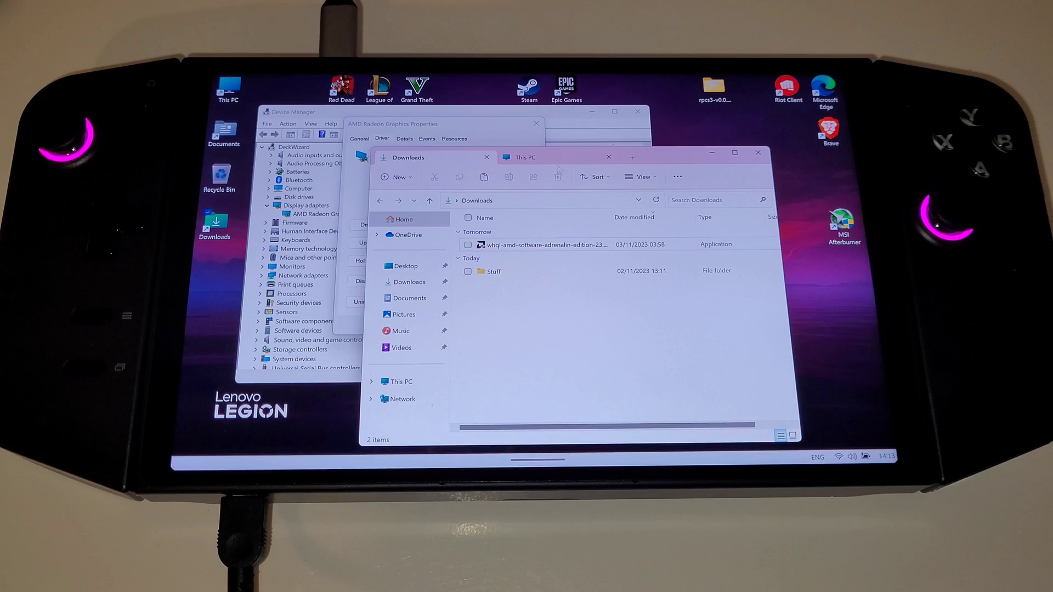
Inspect the AMD folder on Windows-SSD (C:), then launch the downloaded Adrenalin installer.
{"action": "left_click", "coordinate": [531, 156]}
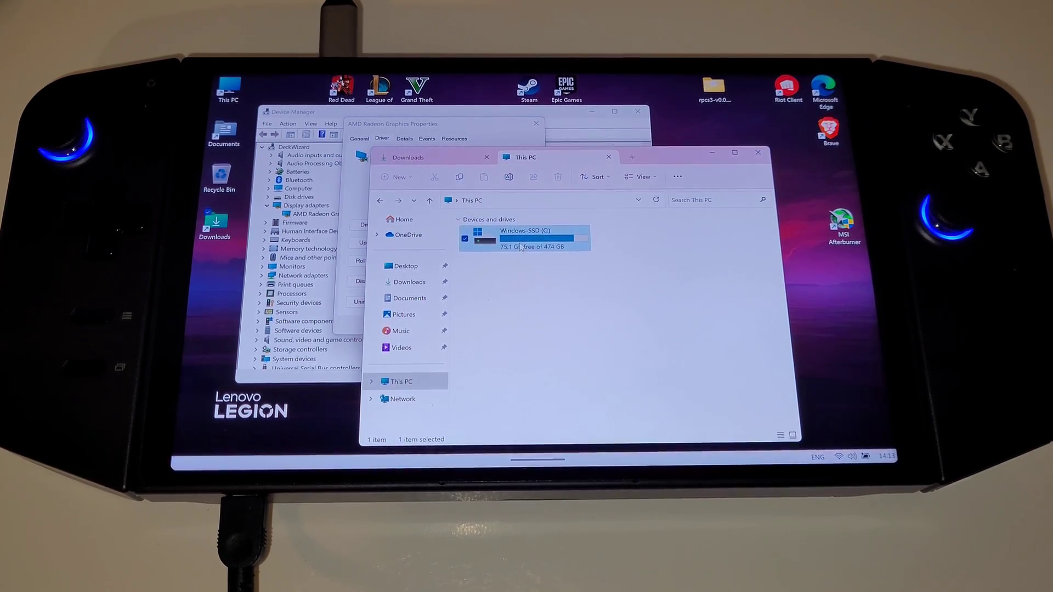
{"action": "double_click", "coordinate": [524, 239]}
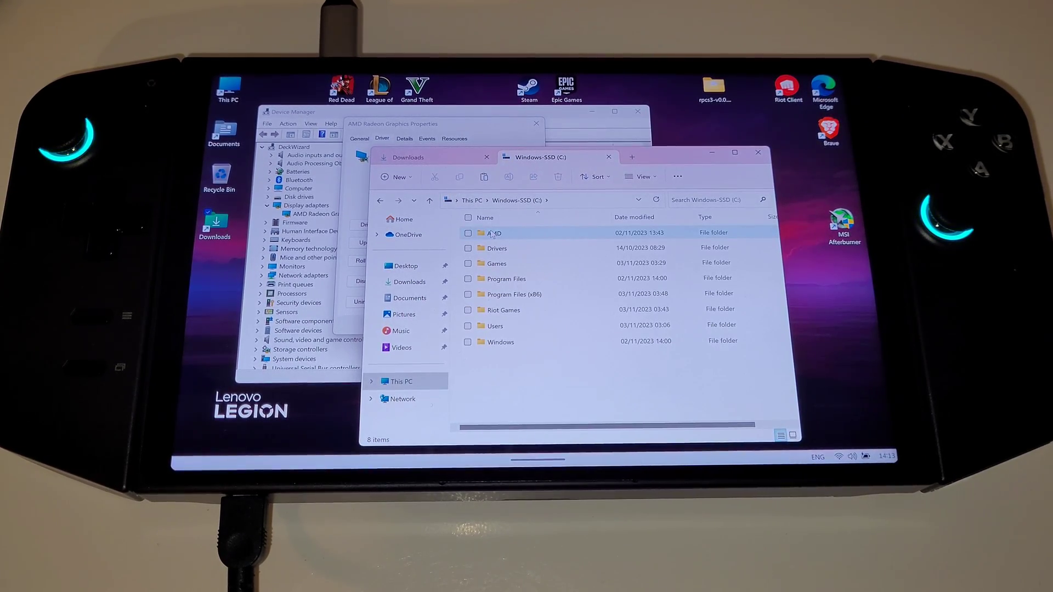
{"action": "mouse_move", "coordinate": [494, 233]}
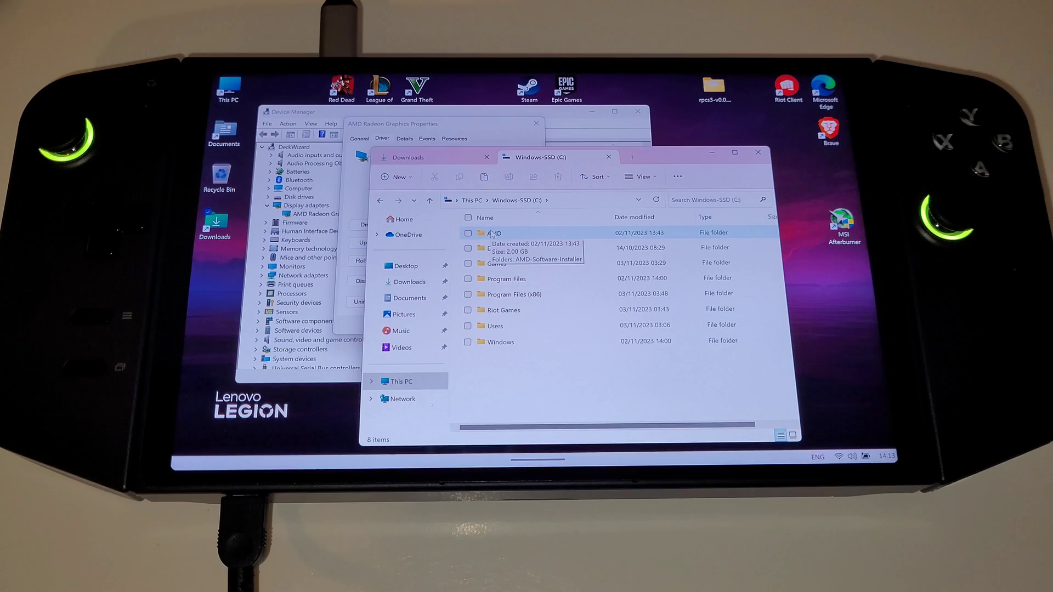
{"action": "right_click", "coordinate": [493, 233]}
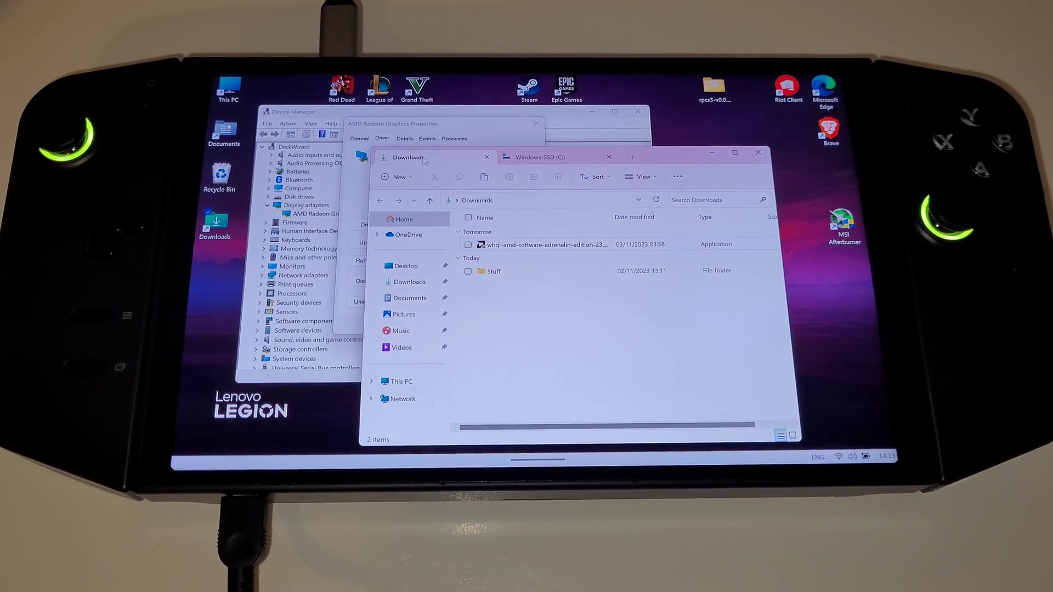
{"action": "left_click", "coordinate": [544, 244]}
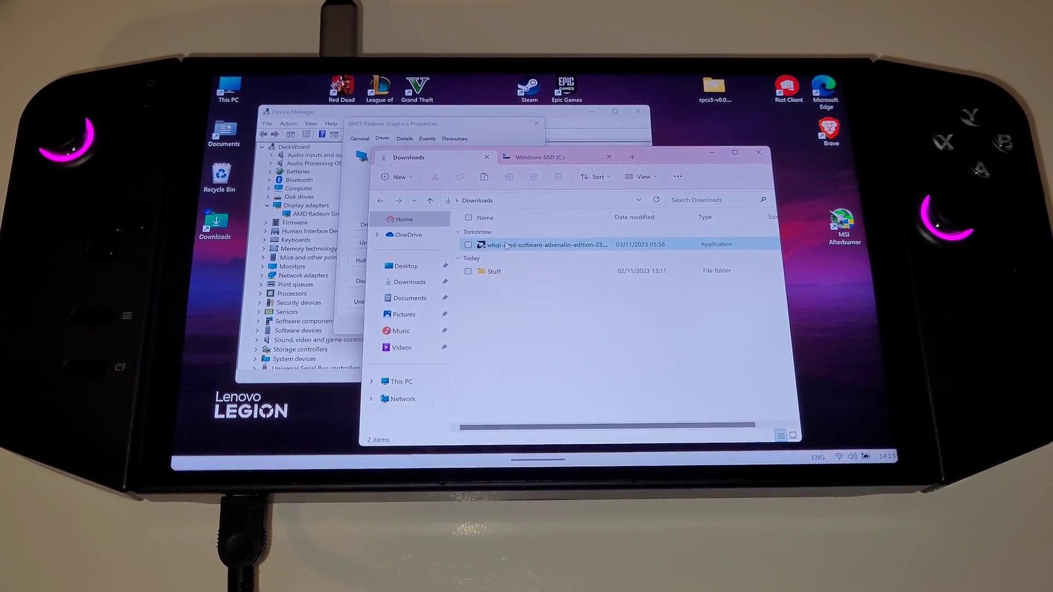
{"action": "double_click", "coordinate": [544, 244]}
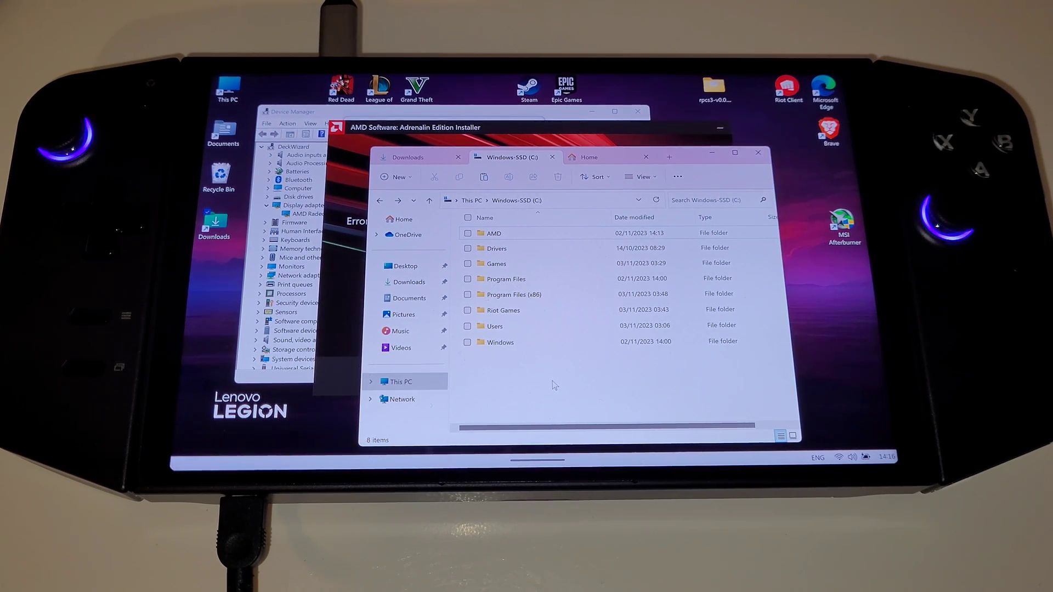
Open Control Panel and switch View by from Category to Small icons.
{"action": "left_click", "coordinate": [589, 157]}
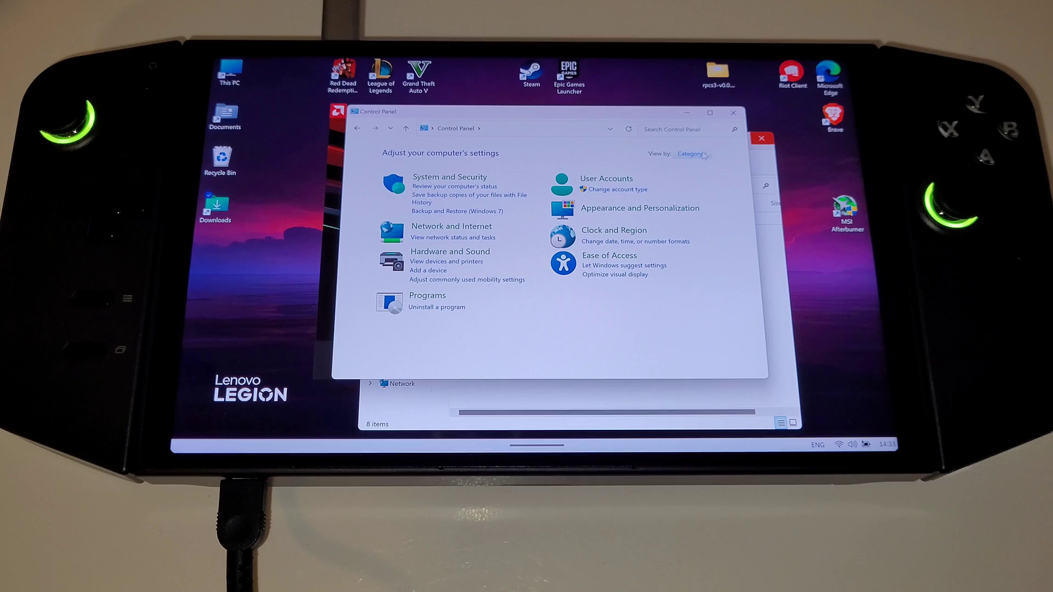
{"action": "left_click", "coordinate": [691, 153]}
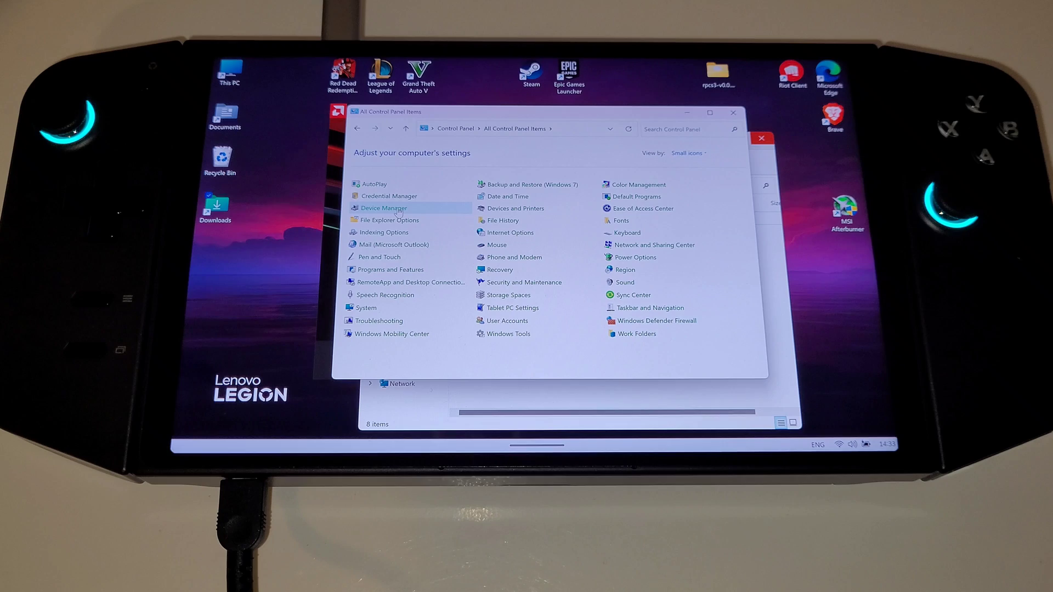
Start a manual driver update for AMD Radeon Graphics, choosing Let me pick and Have Disk.
{"action": "left_click", "coordinate": [383, 208]}
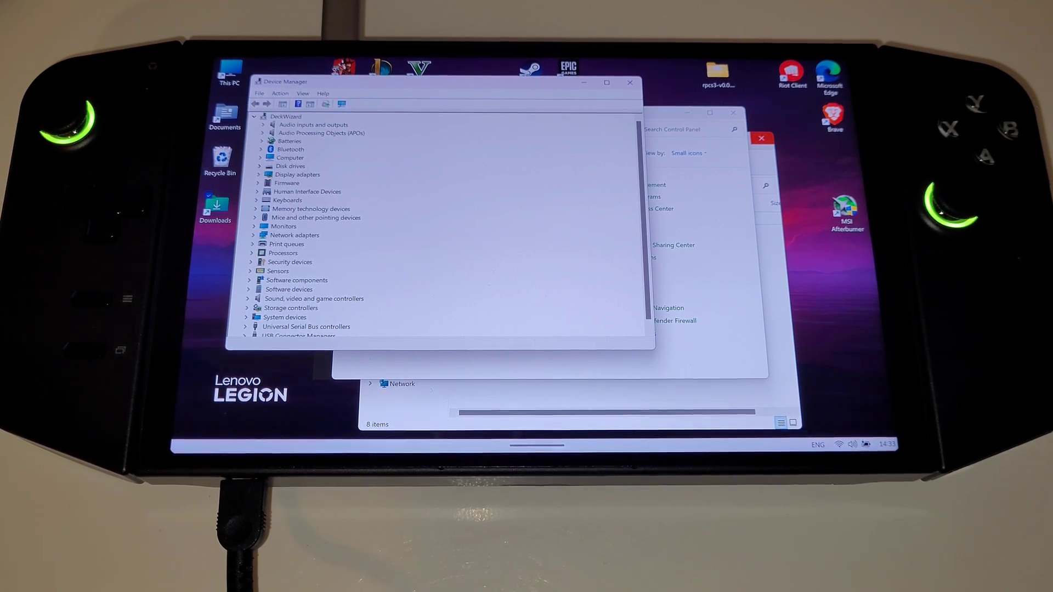
{"action": "left_click", "coordinate": [261, 175]}
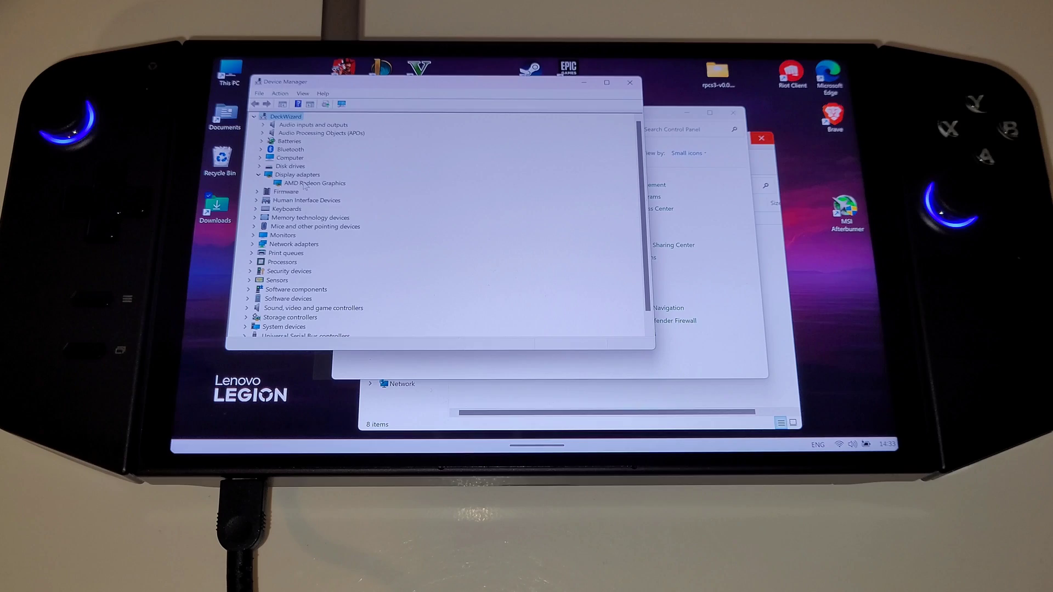
{"action": "right_click", "coordinate": [311, 183]}
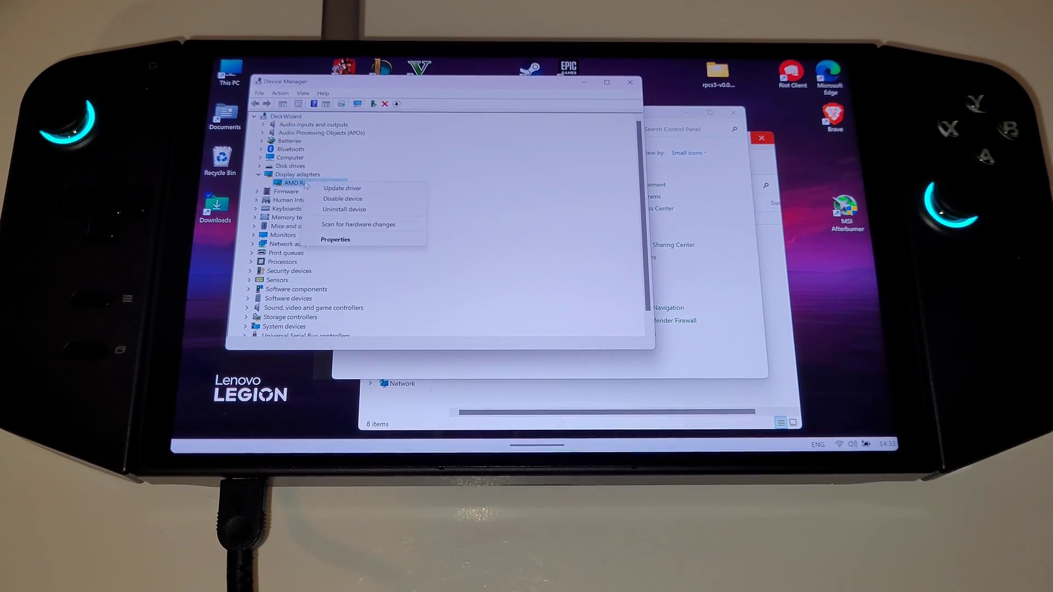
{"action": "mouse_move", "coordinate": [342, 188]}
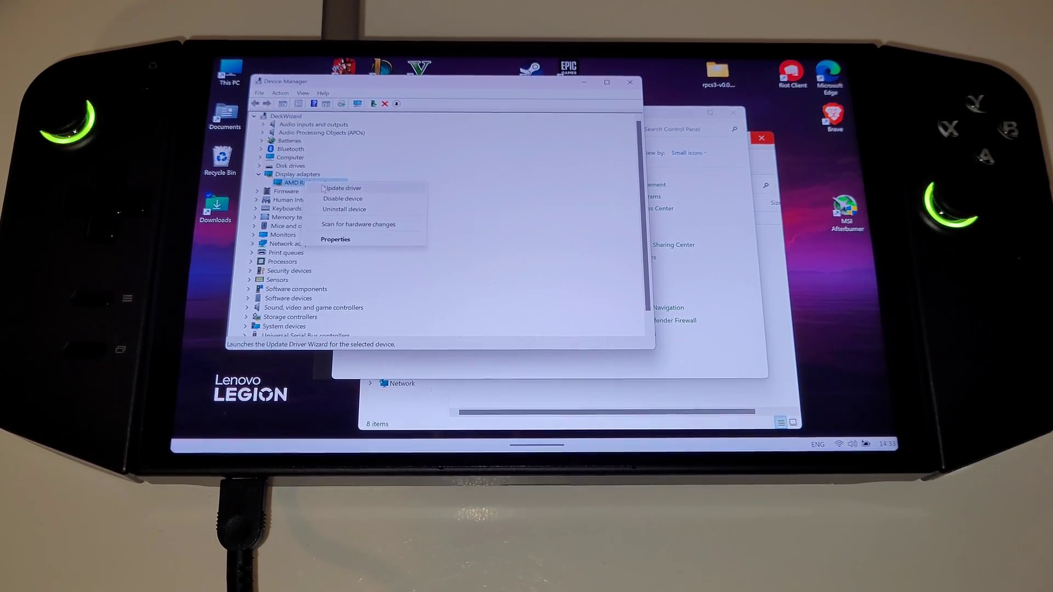
{"action": "left_click", "coordinate": [342, 188]}
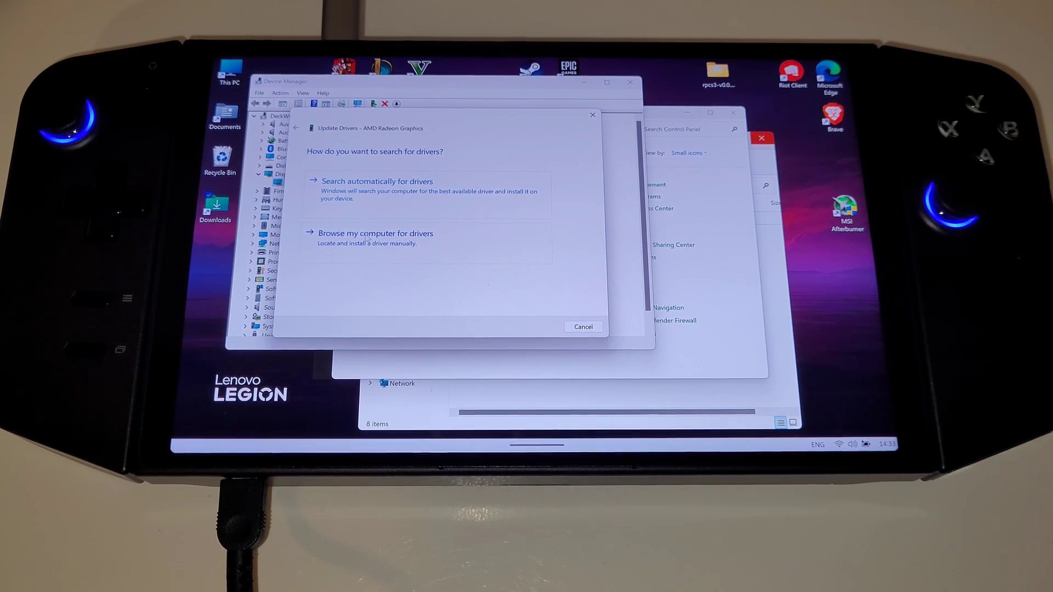
{"action": "left_click", "coordinate": [375, 233]}
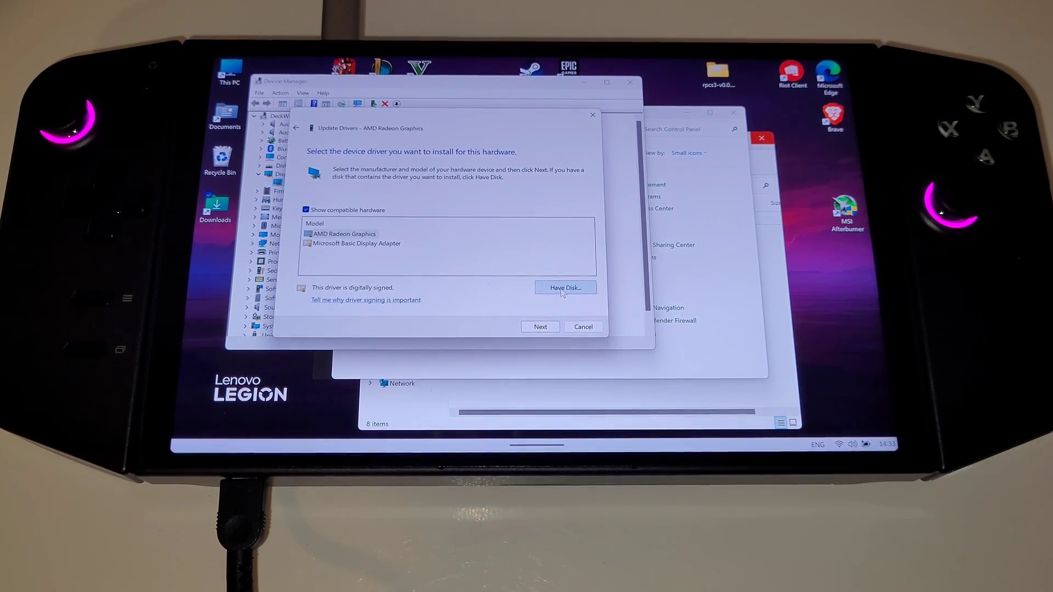
{"action": "left_click", "coordinate": [565, 287]}
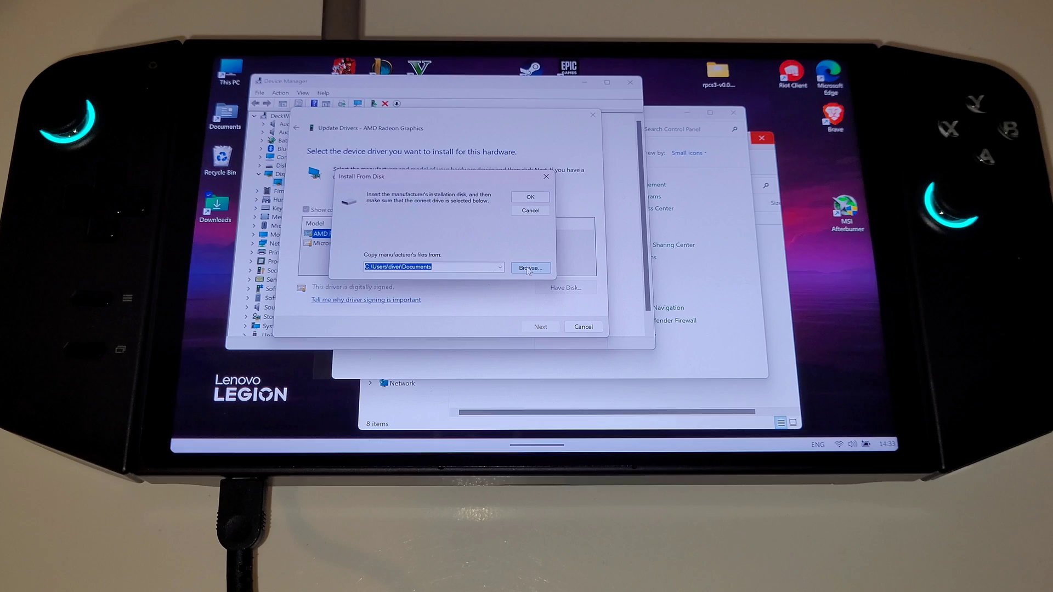
Point Install From Disk to u0396906.inf in C:\AMD\...\Packages\Drivers\Display\WT6A_INF.
{"action": "left_click", "coordinate": [530, 269]}
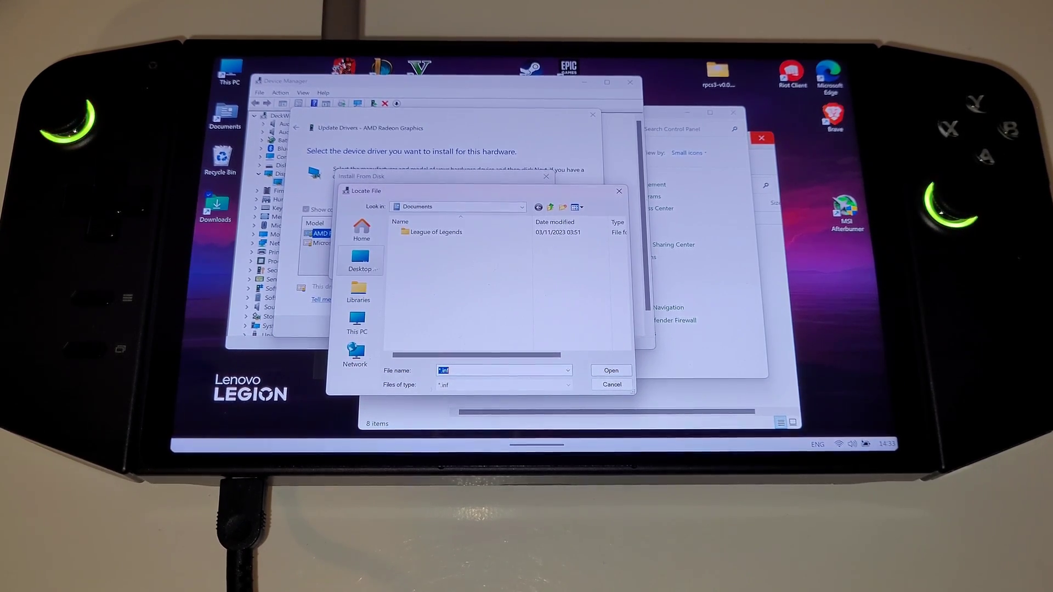
{"action": "left_click", "coordinate": [357, 322]}
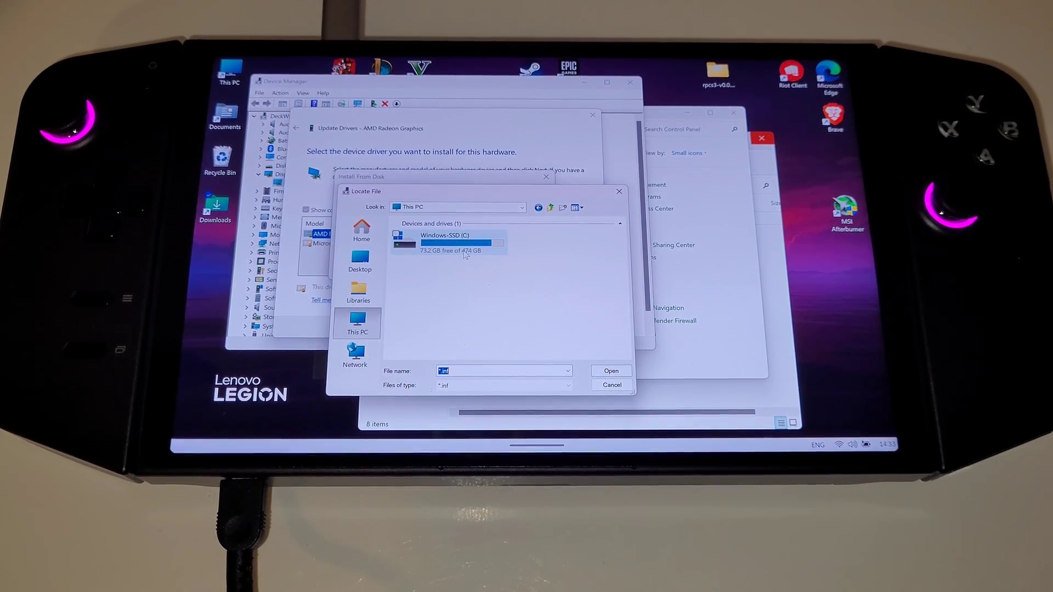
{"action": "double_click", "coordinate": [444, 243]}
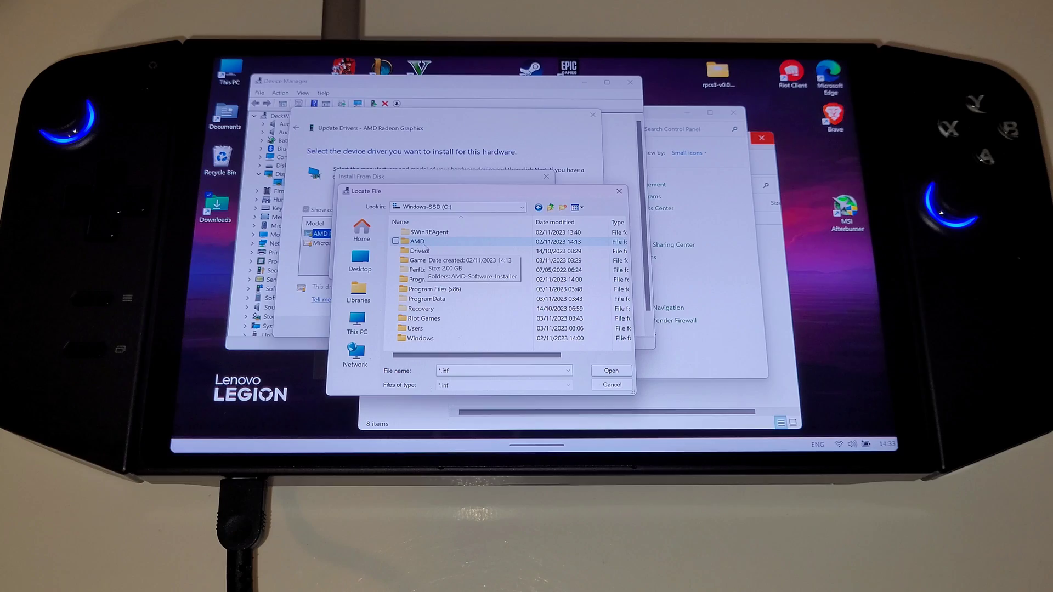
{"action": "left_click", "coordinate": [417, 241]}
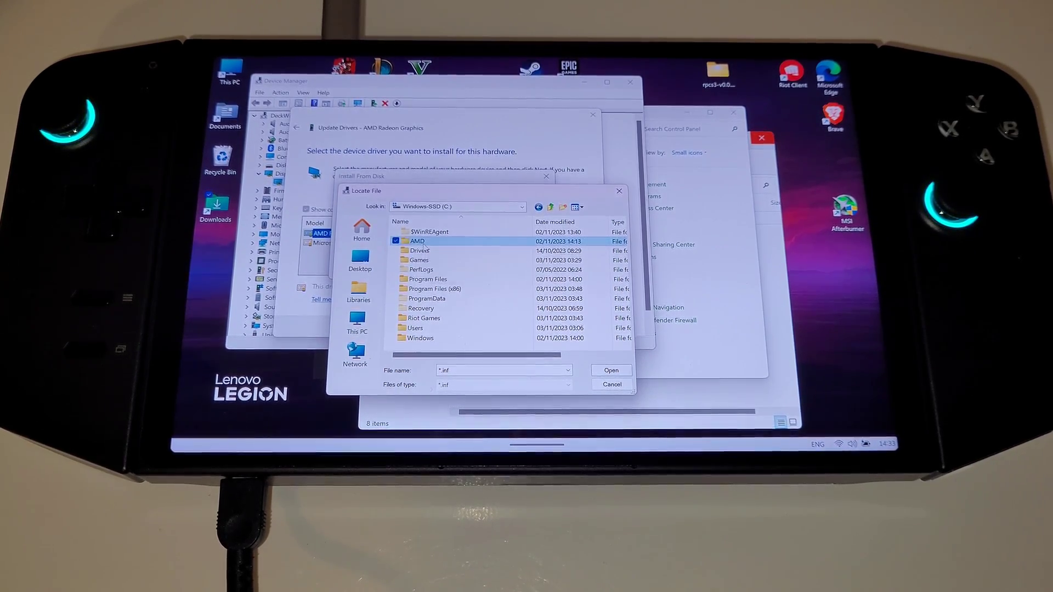
{"action": "double_click", "coordinate": [417, 241]}
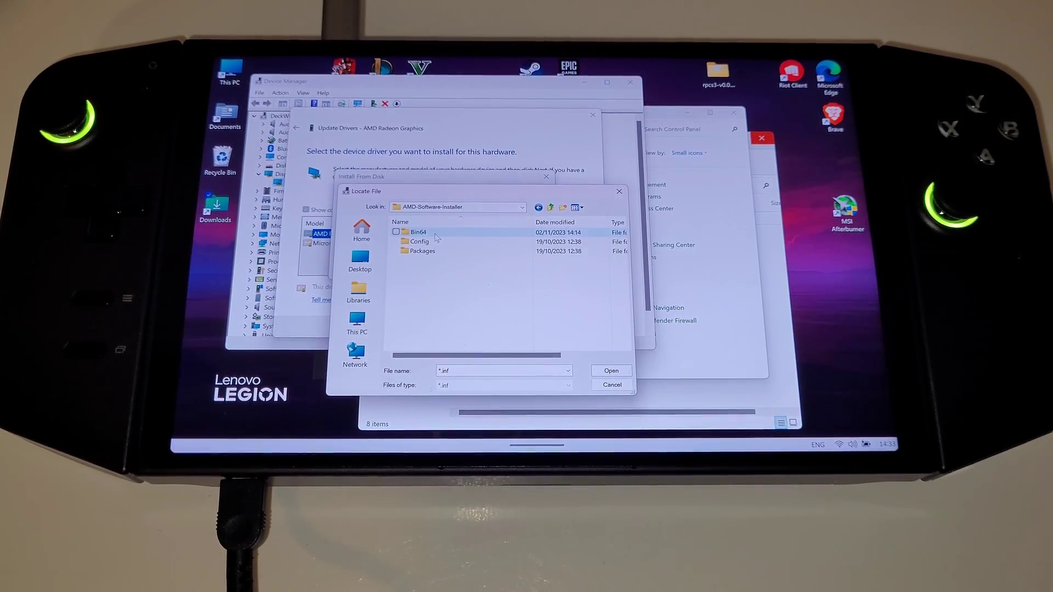
{"action": "double_click", "coordinate": [420, 251]}
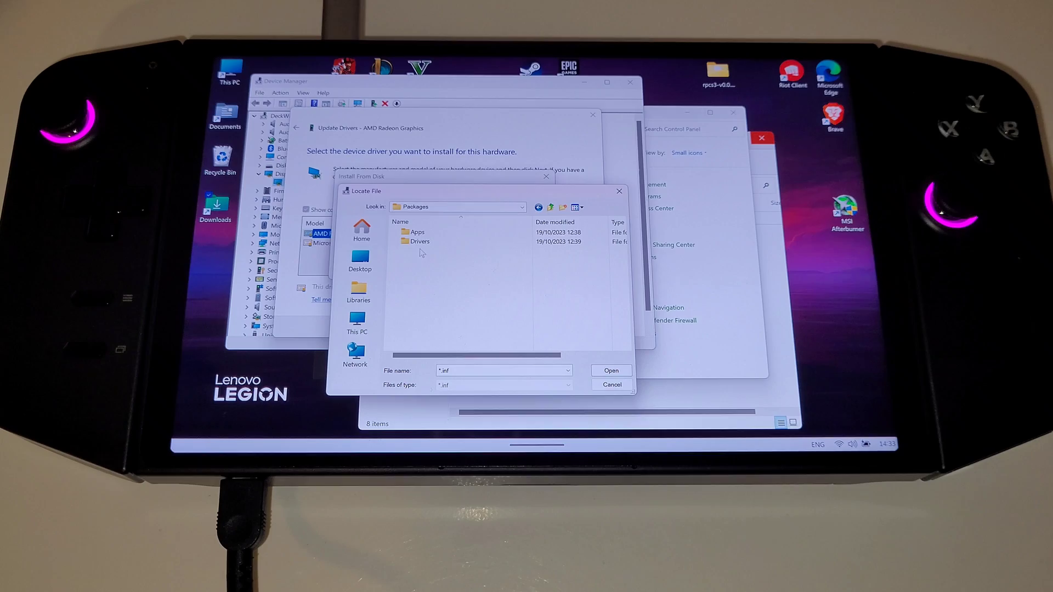
{"action": "double_click", "coordinate": [419, 242]}
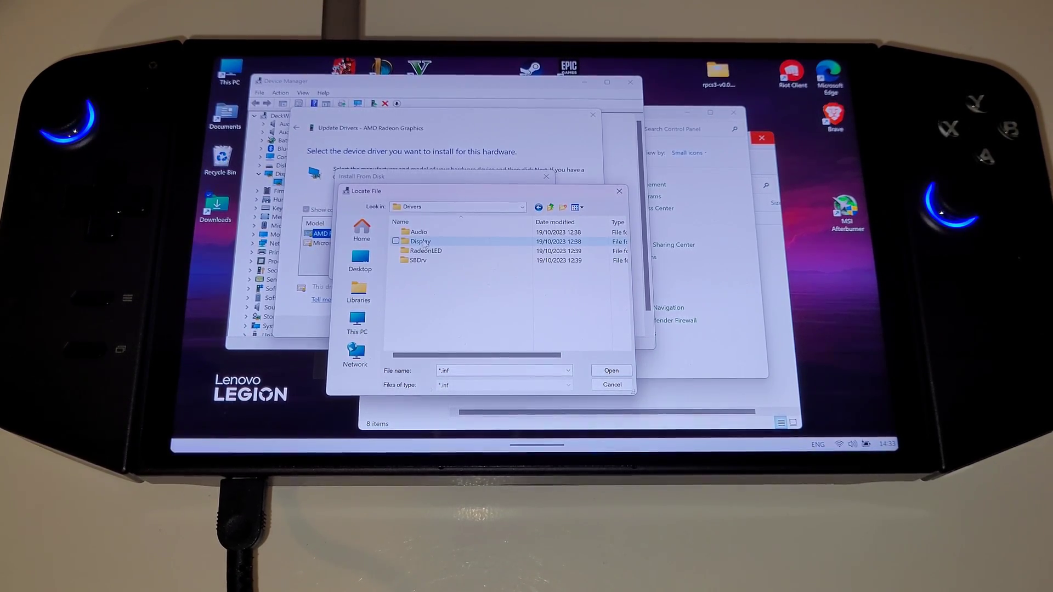
{"action": "double_click", "coordinate": [419, 241]}
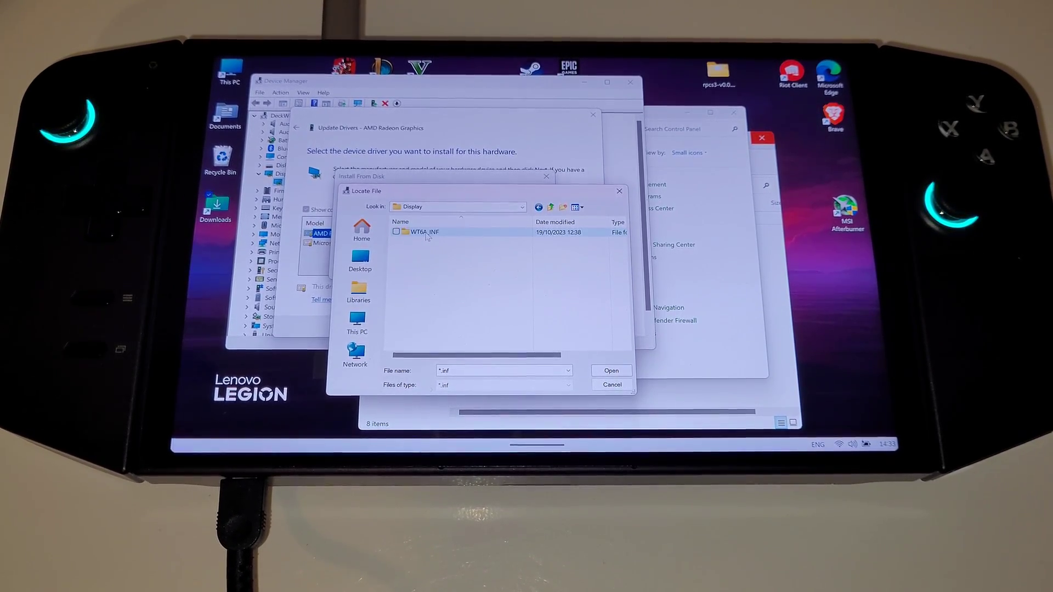
{"action": "double_click", "coordinate": [424, 231]}
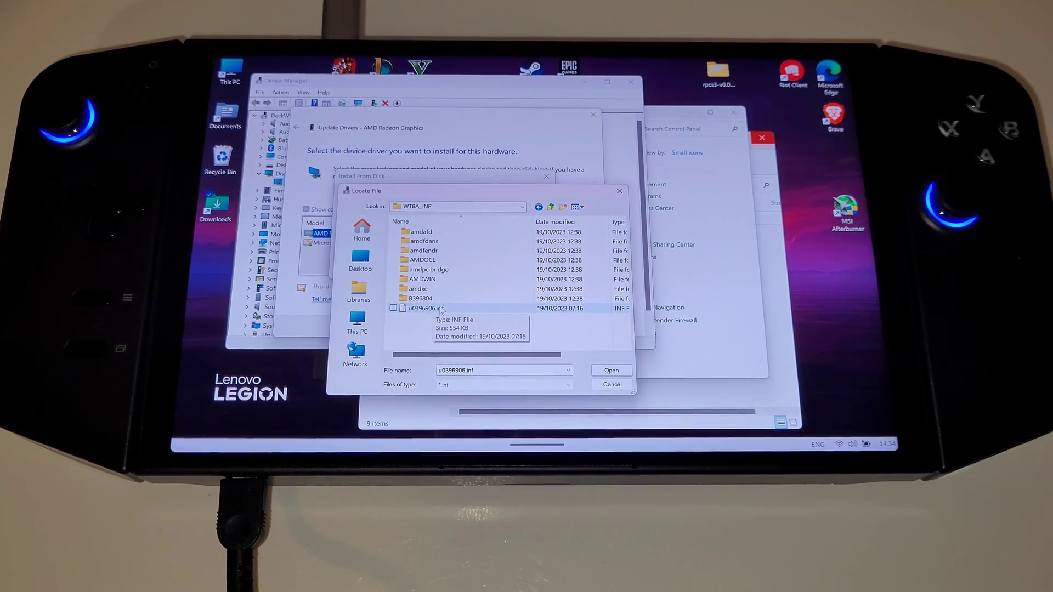
{"action": "left_click", "coordinate": [610, 370]}
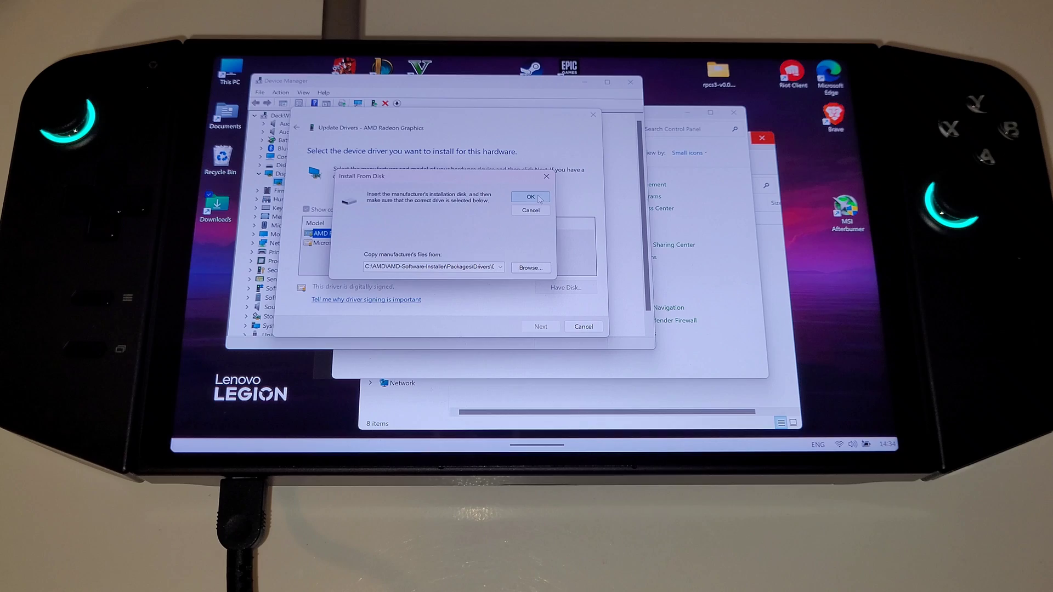
{"action": "left_click", "coordinate": [531, 197]}
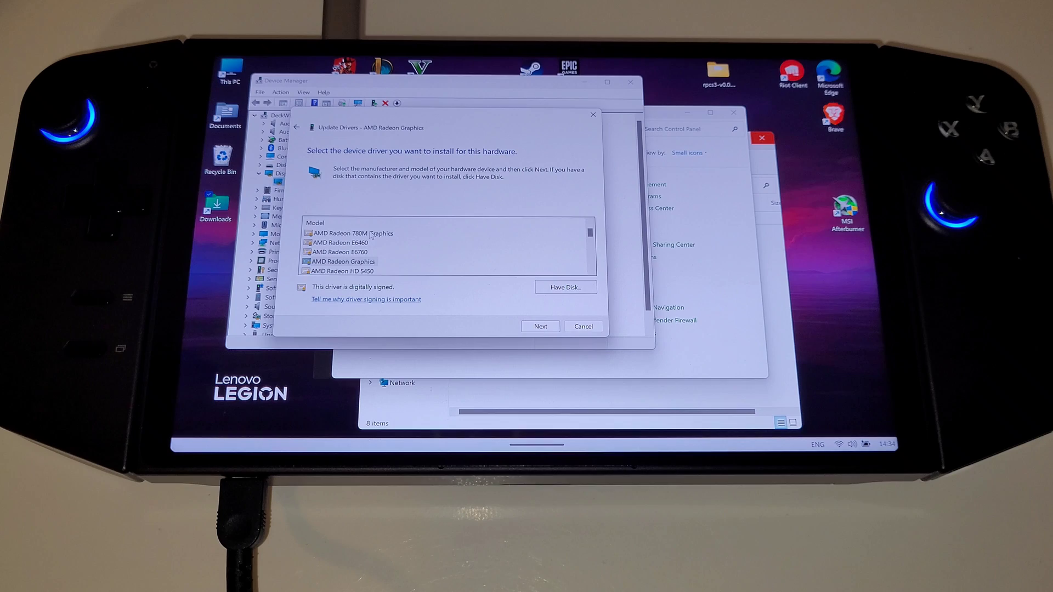
Install the AMD Radeon 780M Graphics driver despite the compatibility warning.
{"action": "left_click", "coordinate": [352, 233]}
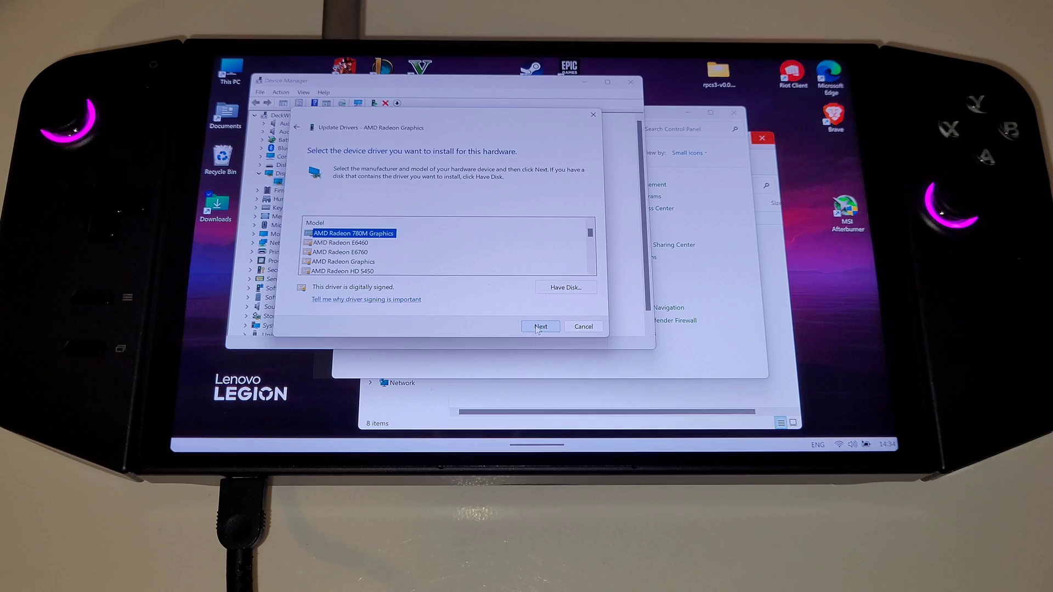
{"action": "left_click", "coordinate": [539, 327]}
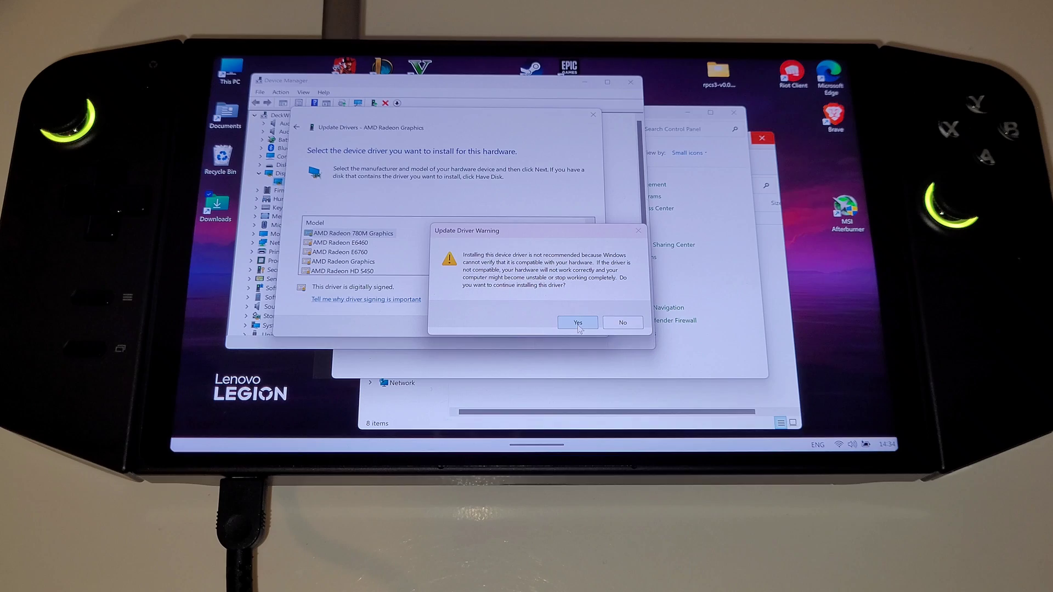
{"action": "left_click", "coordinate": [577, 322]}
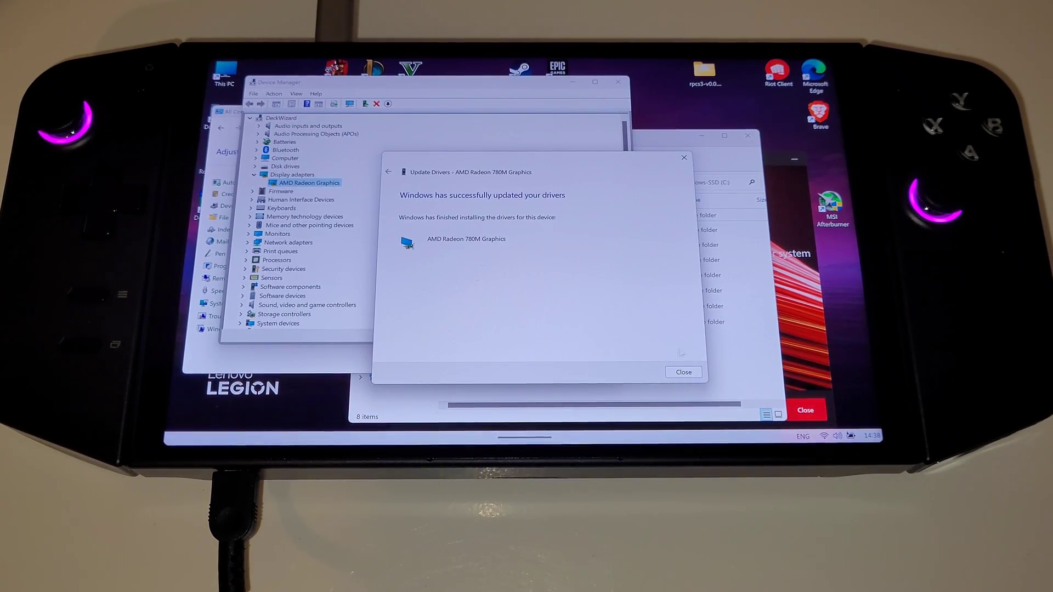
{"action": "left_click", "coordinate": [681, 372]}
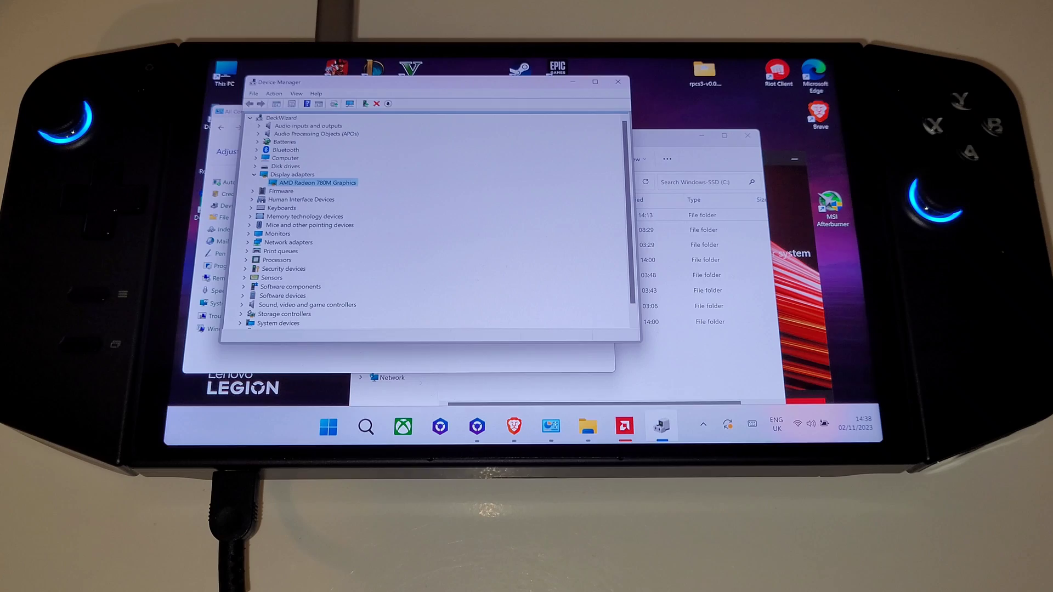
{"action": "mouse_move", "coordinate": [328, 427]}
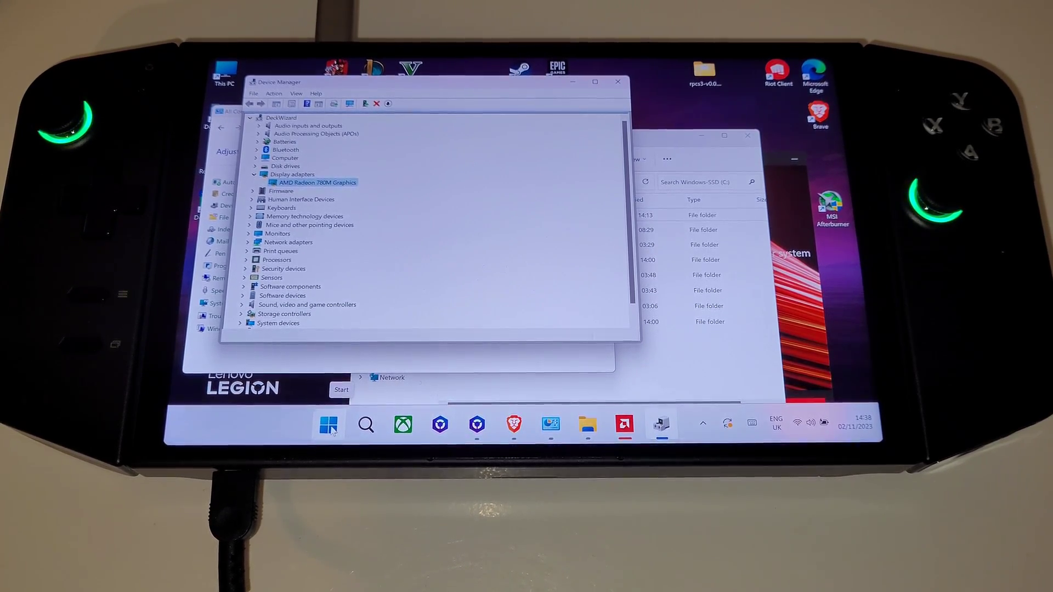
Uninstall AMD Software from Settings' Installed apps list.
{"action": "right_click", "coordinate": [328, 425]}
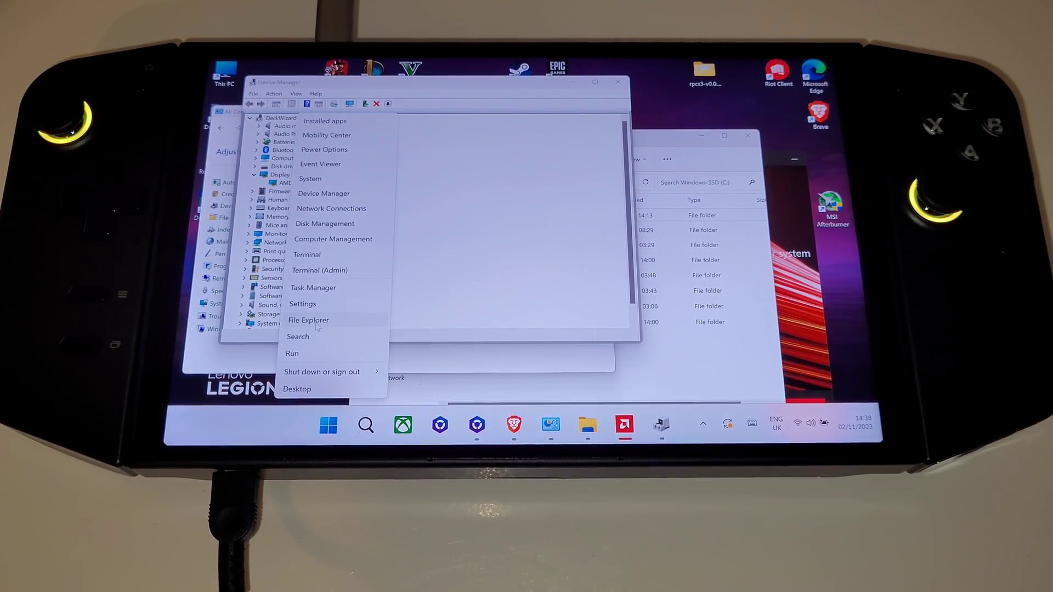
{"action": "left_click", "coordinate": [302, 303]}
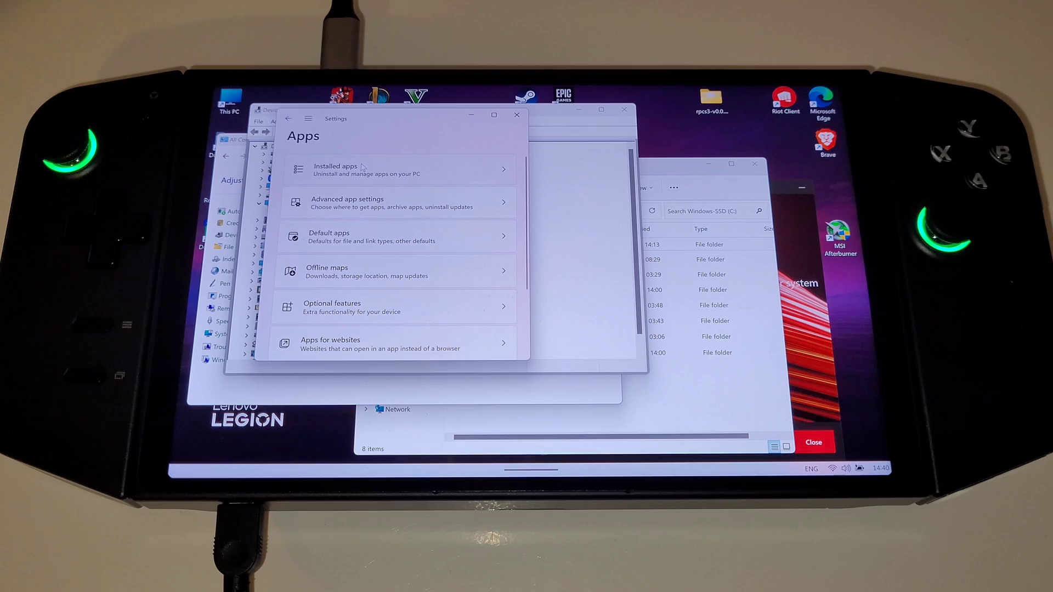
{"action": "left_click", "coordinate": [335, 170]}
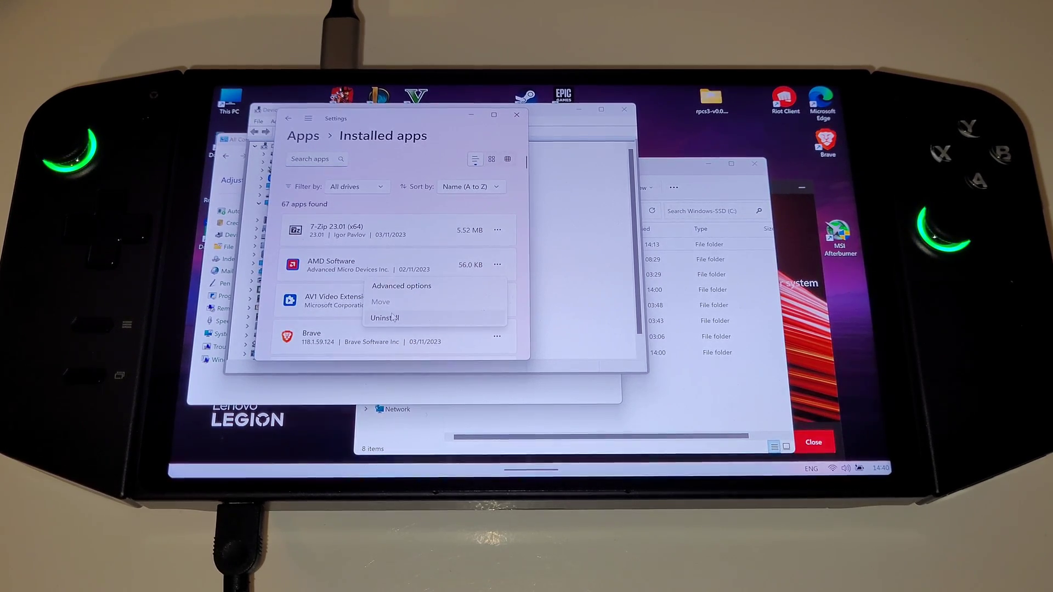
{"action": "left_click", "coordinate": [384, 318]}
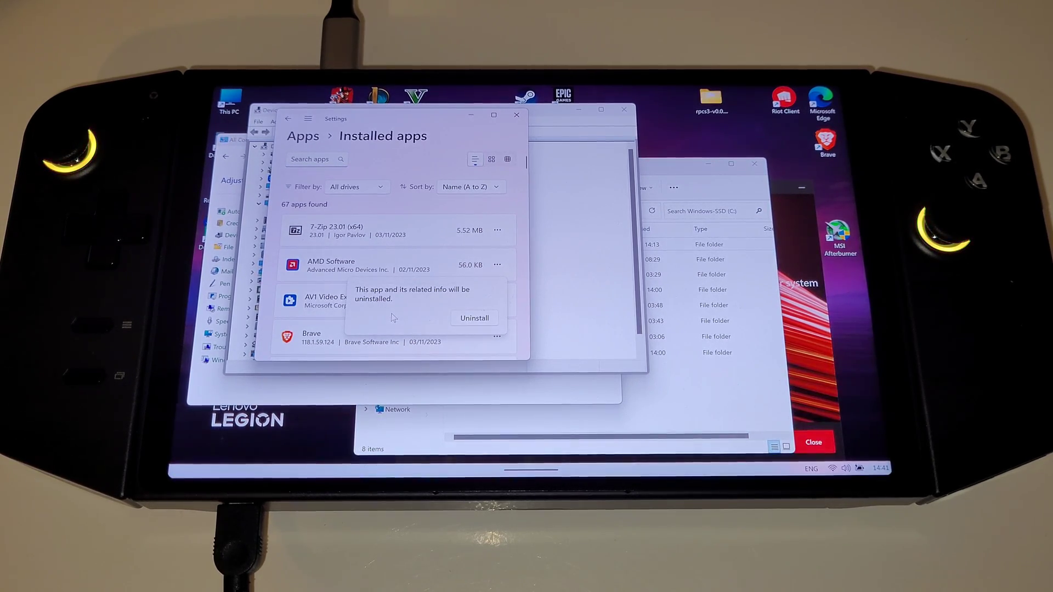
{"action": "left_click", "coordinate": [474, 318]}
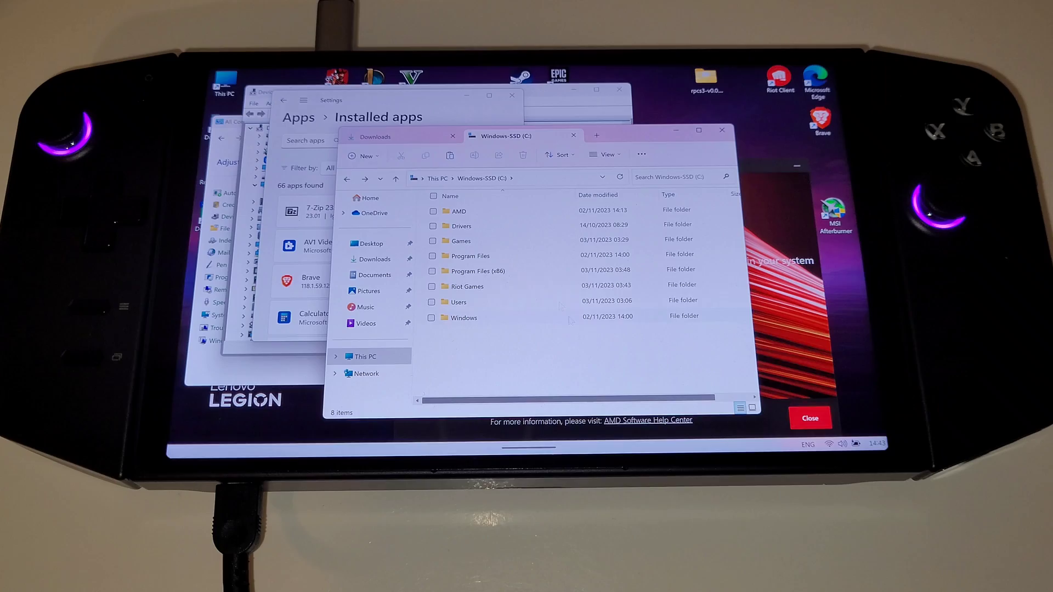
Browse to C:\AMD\AMD-Software-Installer\Packages\Drivers\Display\WT6A_INF\B396804.
{"action": "double_click", "coordinate": [458, 211]}
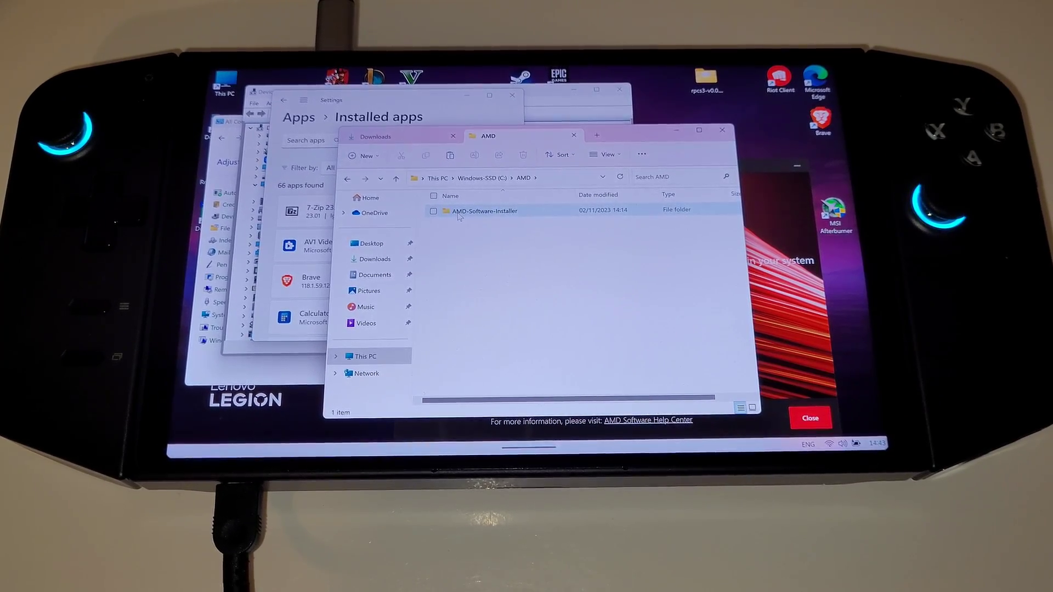
{"action": "double_click", "coordinate": [484, 211]}
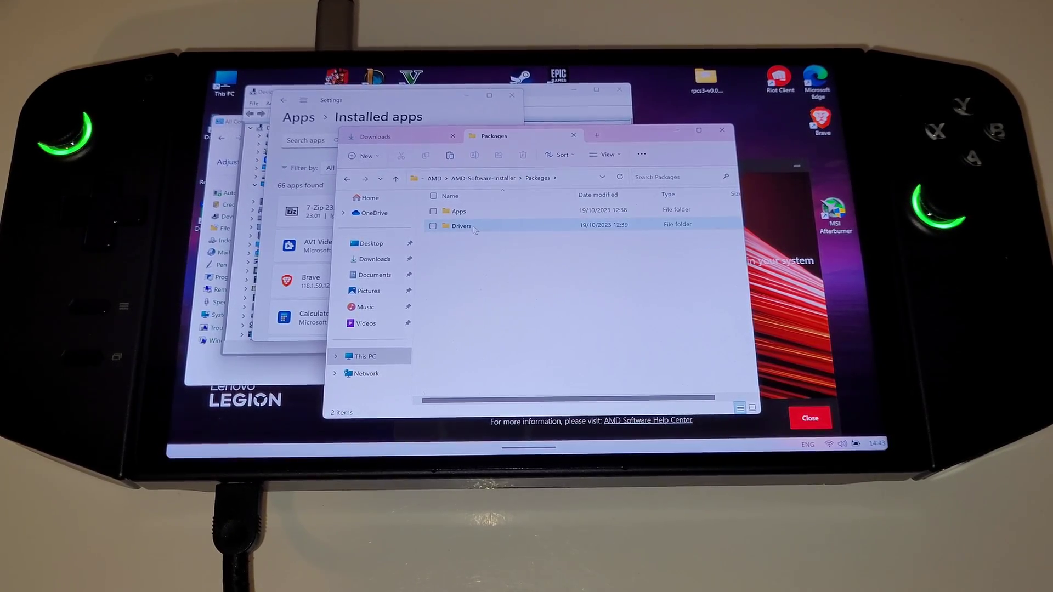
{"action": "double_click", "coordinate": [462, 224]}
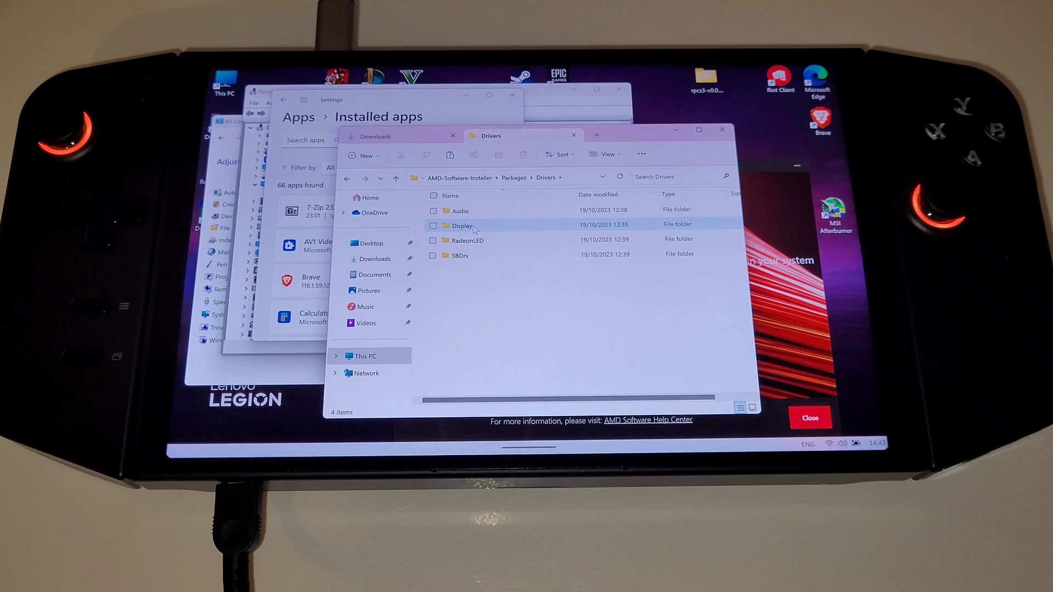
{"action": "double_click", "coordinate": [461, 224]}
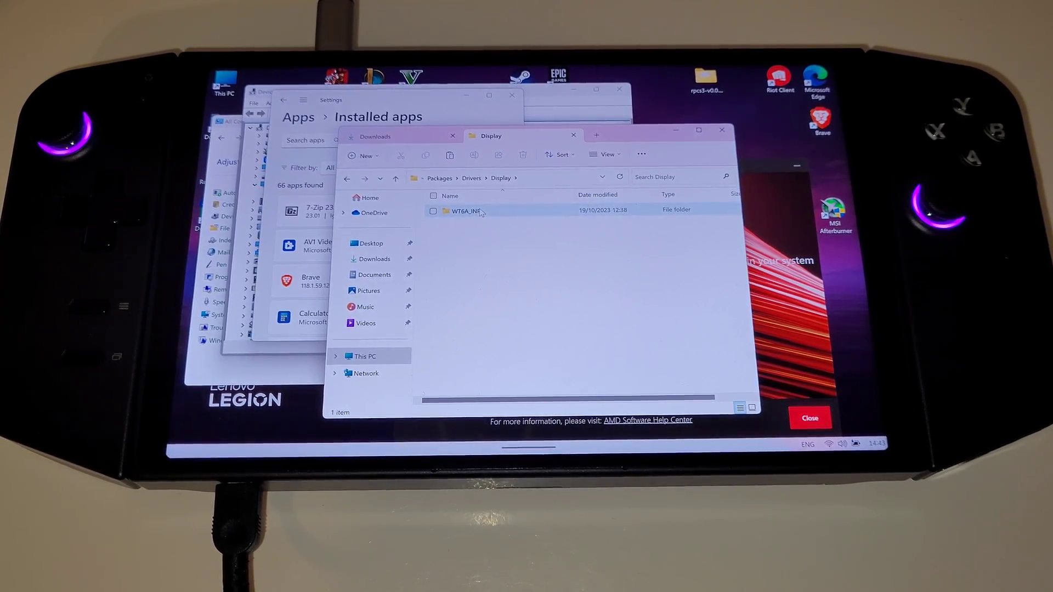
{"action": "double_click", "coordinate": [467, 212]}
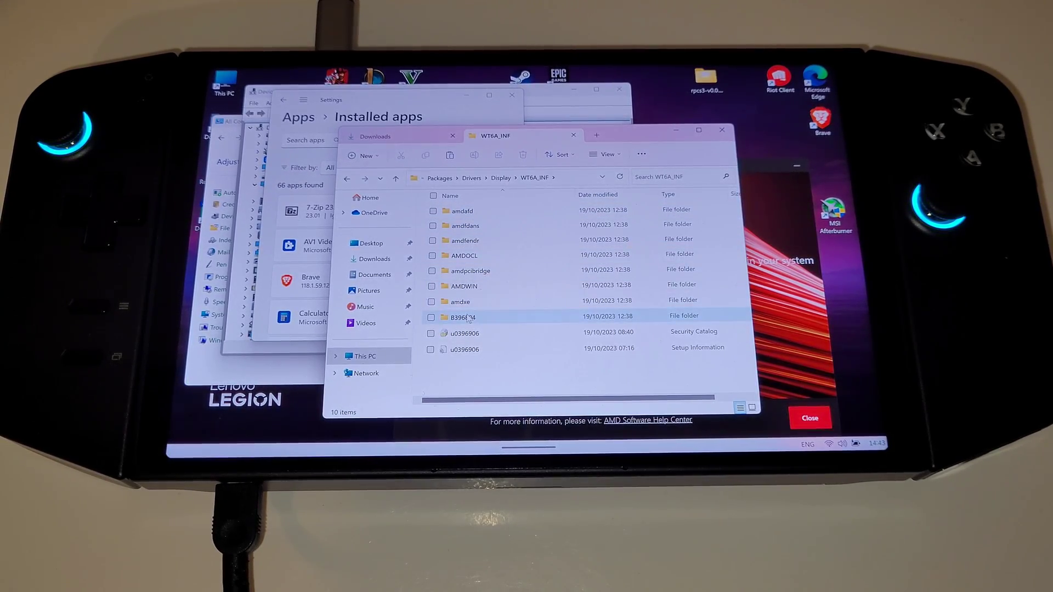
{"action": "mouse_move", "coordinate": [464, 322]}
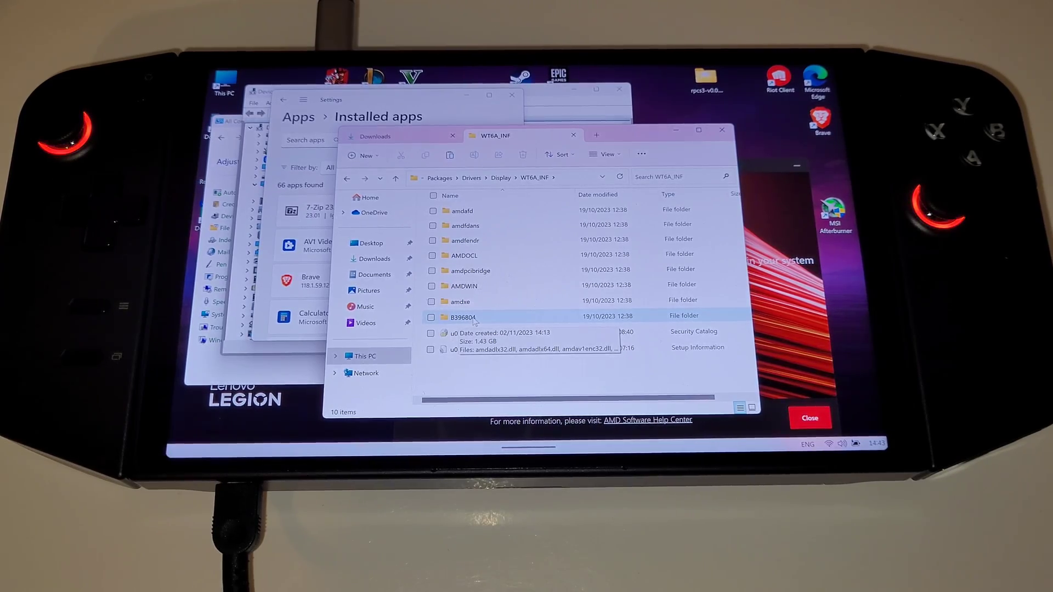
{"action": "double_click", "coordinate": [461, 317]}
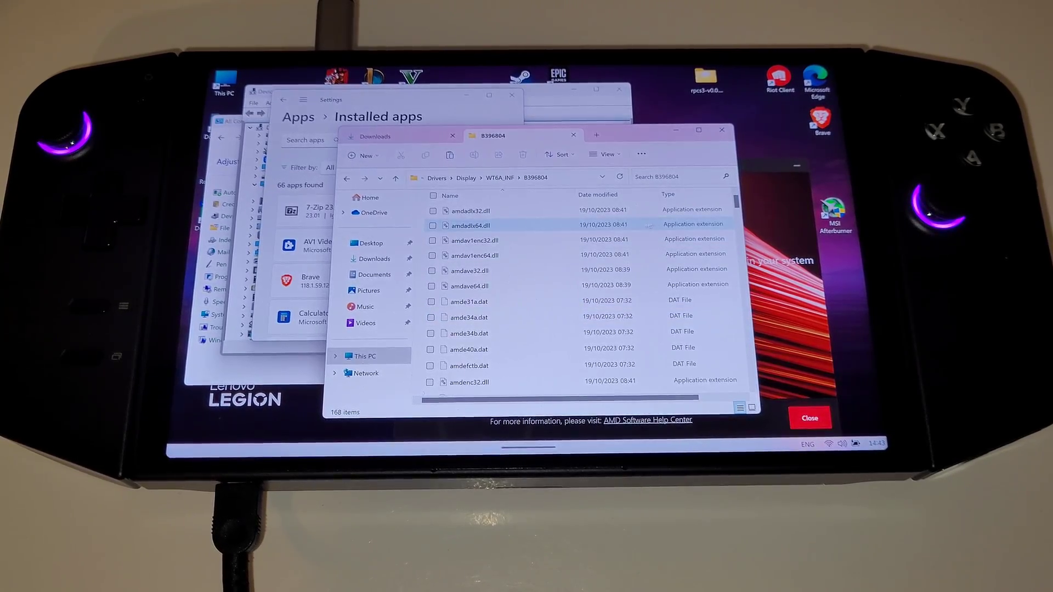
Run the ccc2_install setup from the B396804 folder.
{"action": "scroll", "scroll_direction": "down", "scroll_amount": 3}
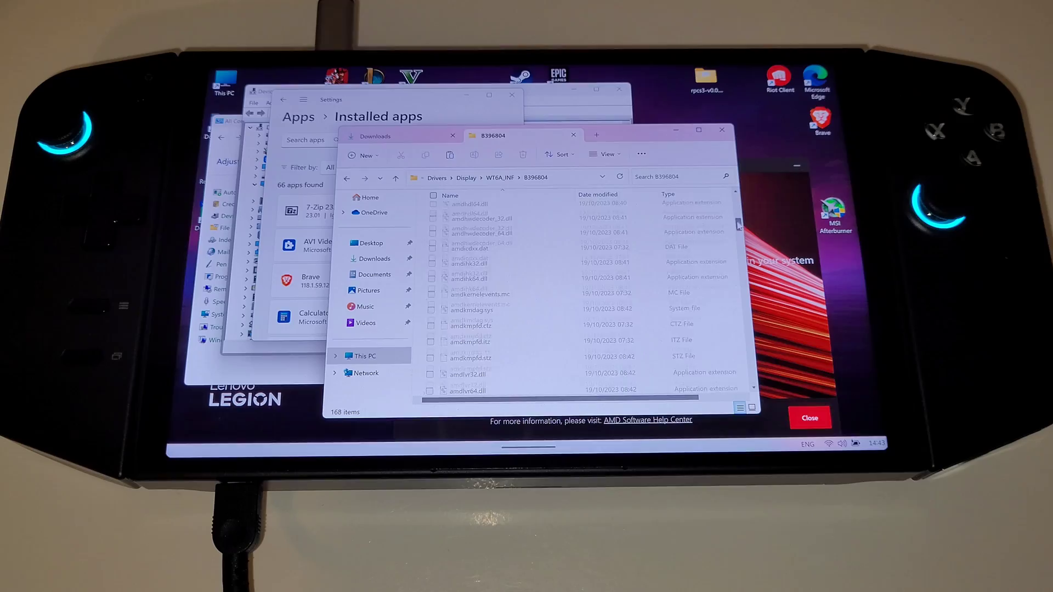
{"action": "scroll", "scroll_direction": "down", "scroll_amount": 3}
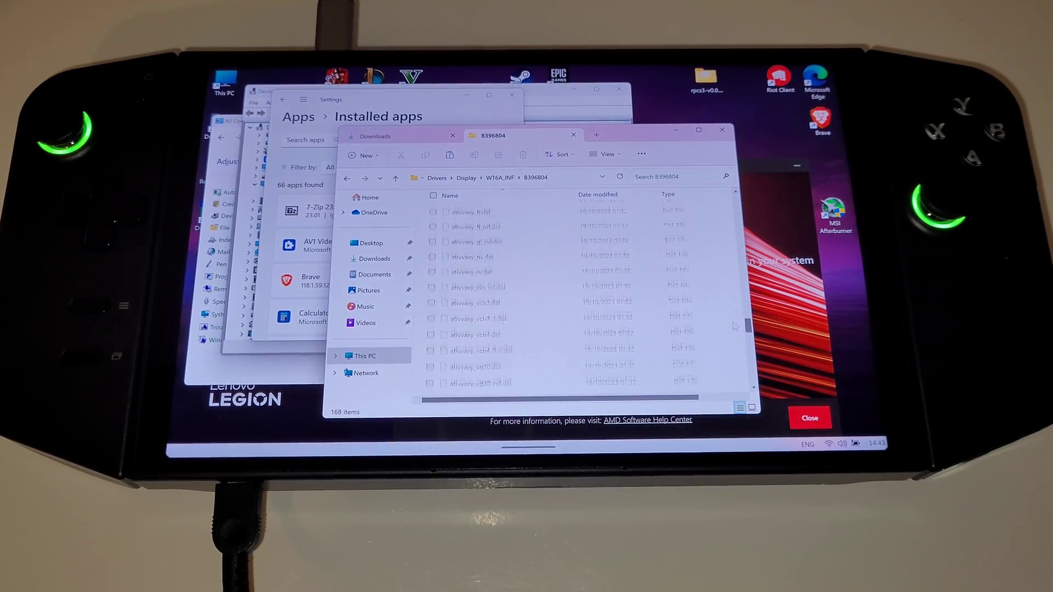
{"action": "scroll", "scroll_direction": "down", "scroll_amount": 3}
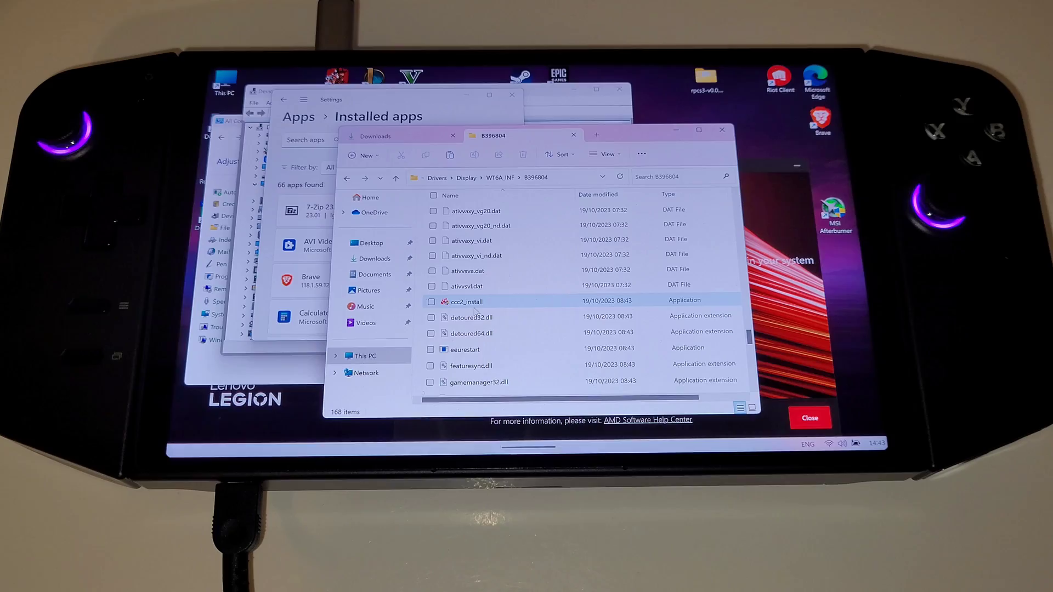
{"action": "mouse_move", "coordinate": [466, 301]}
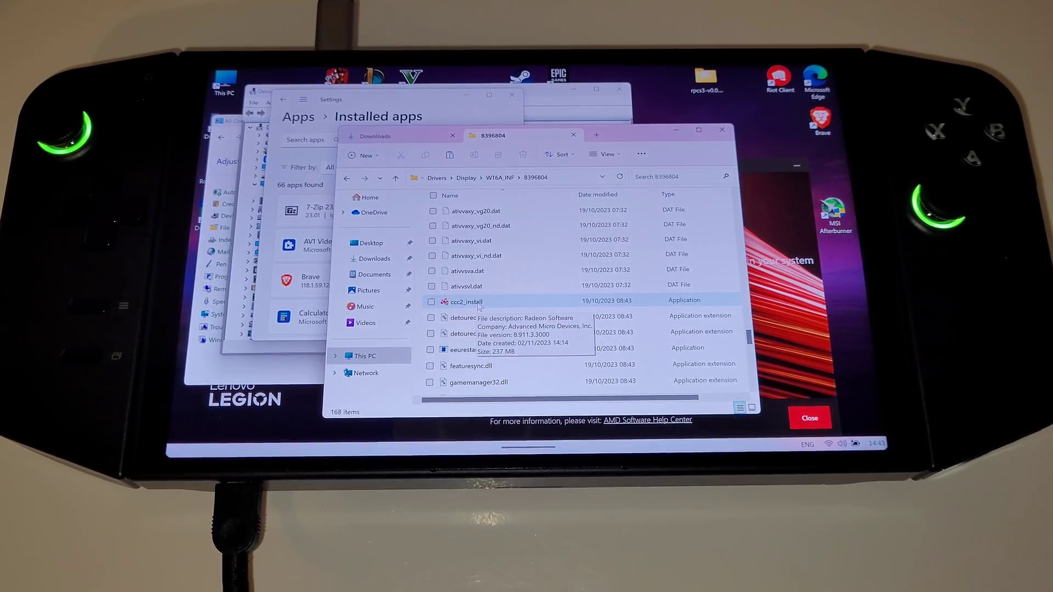
{"action": "left_click", "coordinate": [466, 301]}
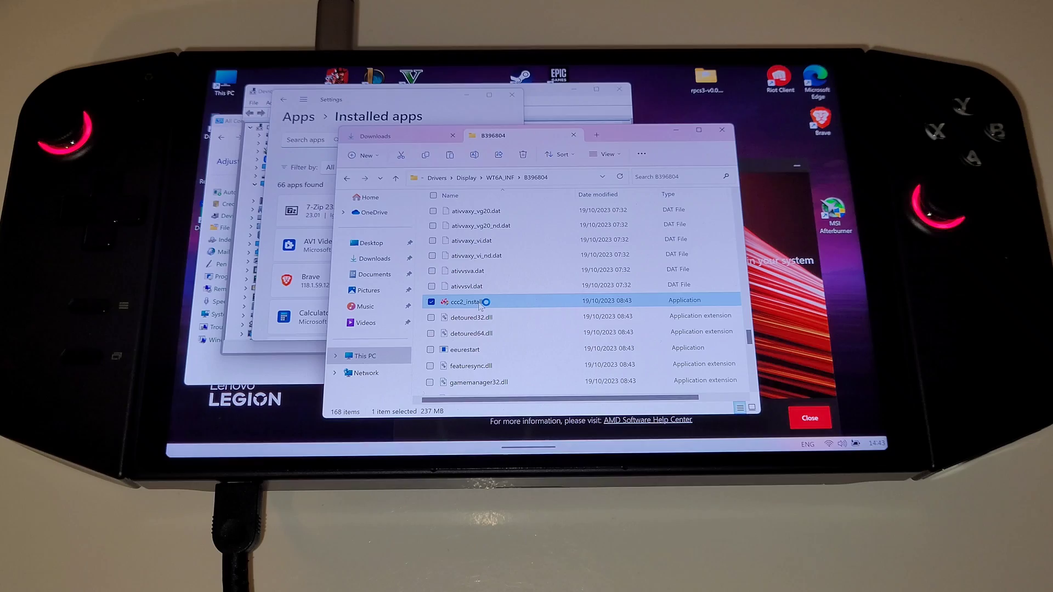
{"action": "double_click", "coordinate": [466, 301]}
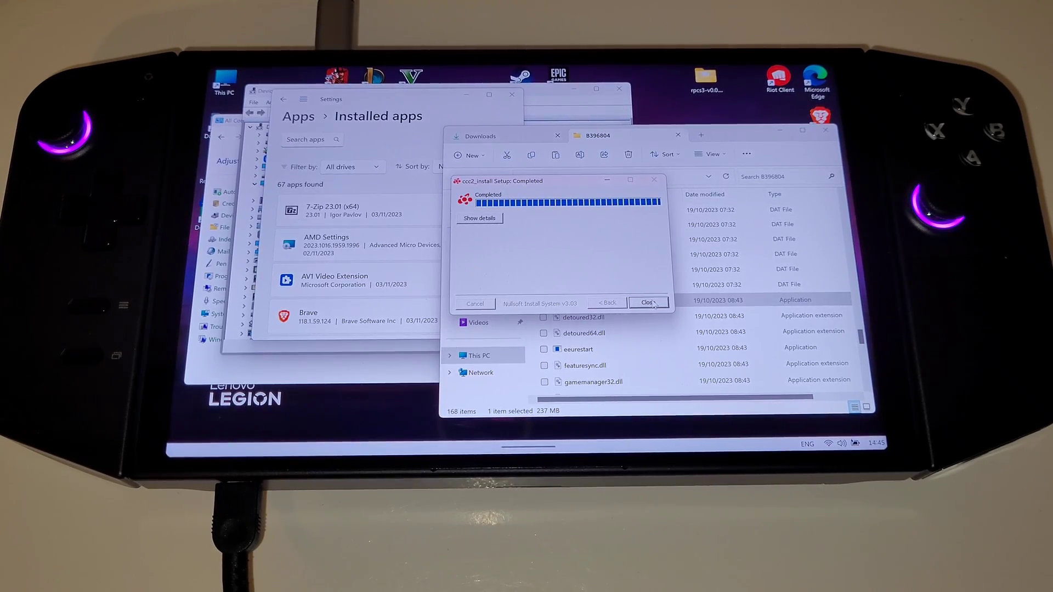
Close the finished installer and open Device Manager from the Start button menu.
{"action": "left_click", "coordinate": [647, 302]}
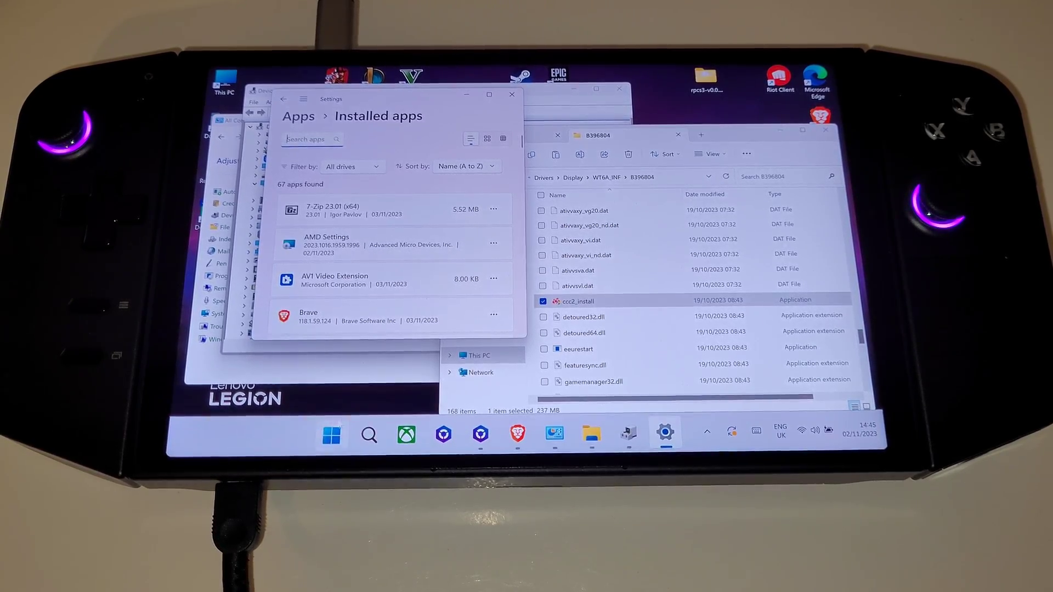
{"action": "mouse_move", "coordinate": [331, 435]}
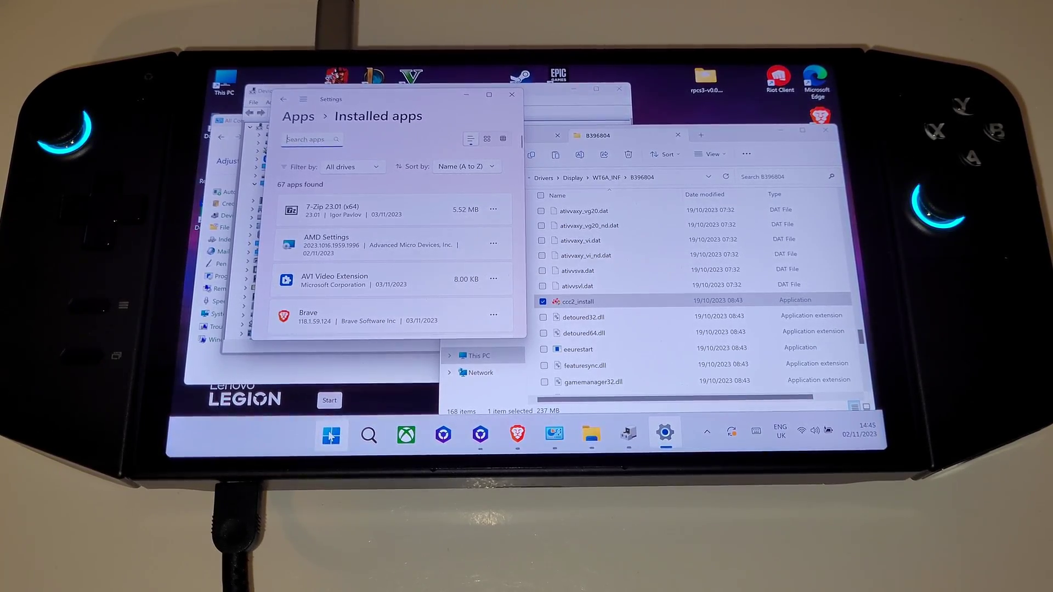
{"action": "right_click", "coordinate": [330, 435]}
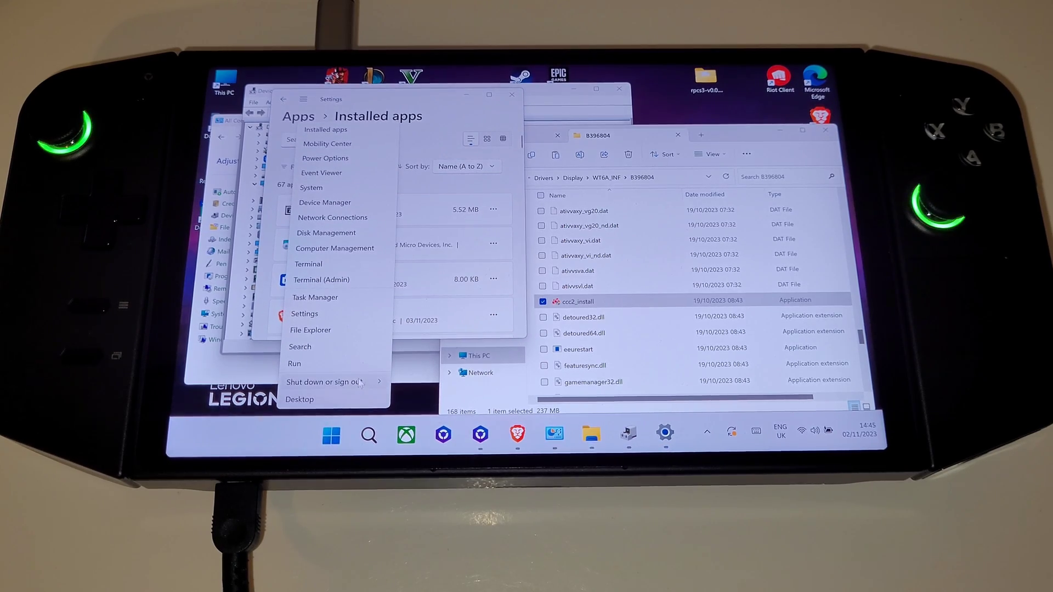
{"action": "left_click", "coordinate": [326, 382]}
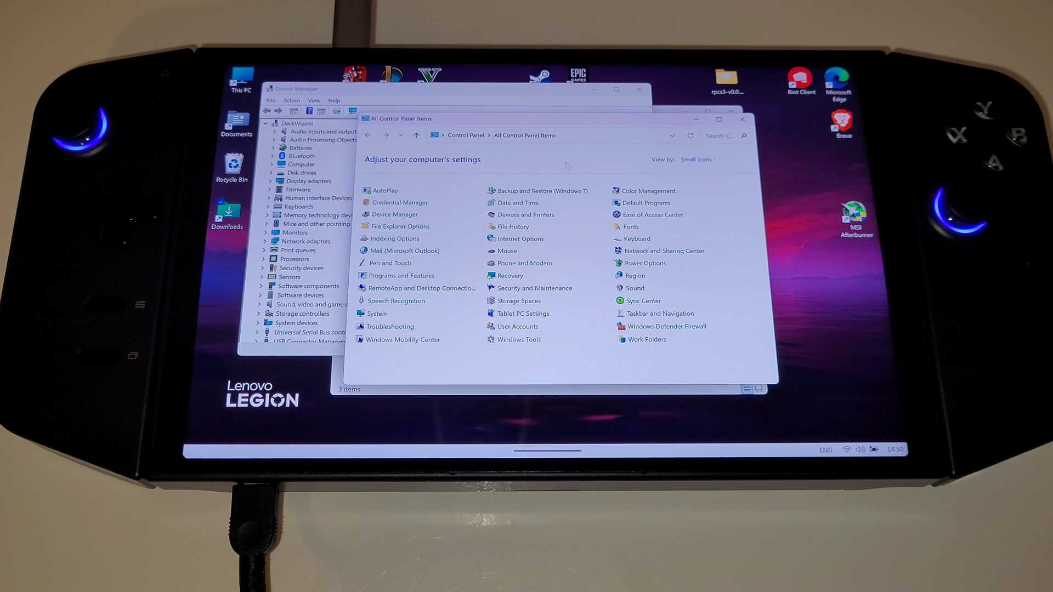
{"action": "mouse_move", "coordinate": [401, 203]}
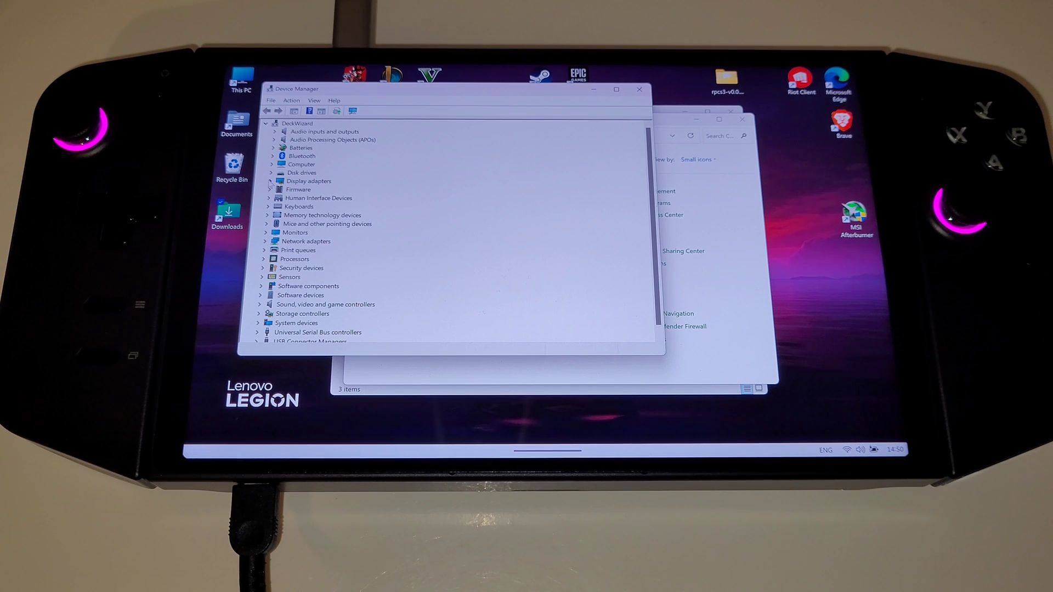
View the AMD Radeon 780M Graphics Driver tab: AMD, 16/10/2023, version 31.0.22017.3004.
{"action": "left_click", "coordinate": [269, 180]}
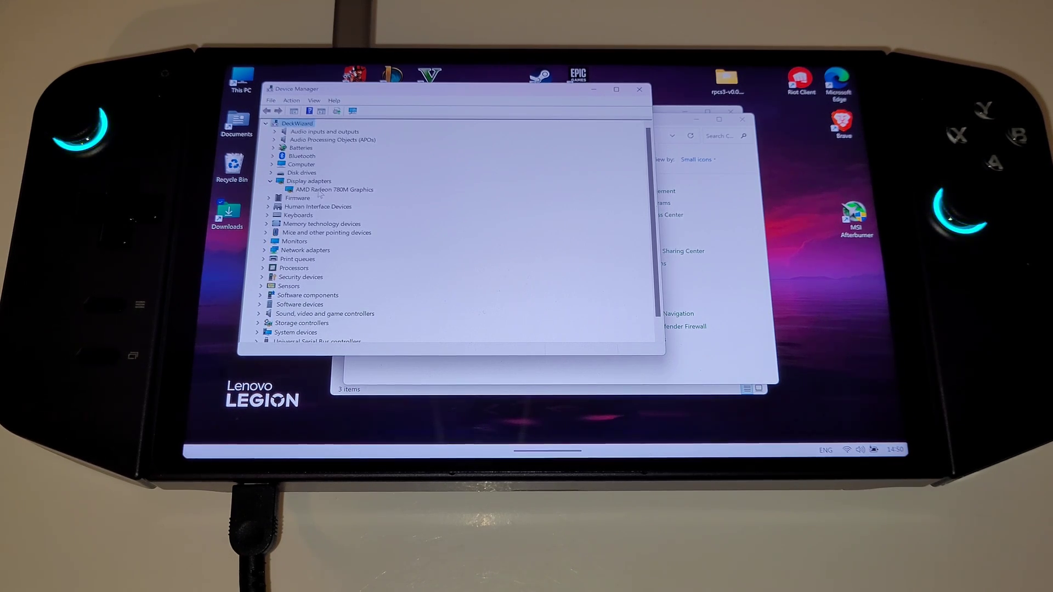
{"action": "right_click", "coordinate": [332, 188]}
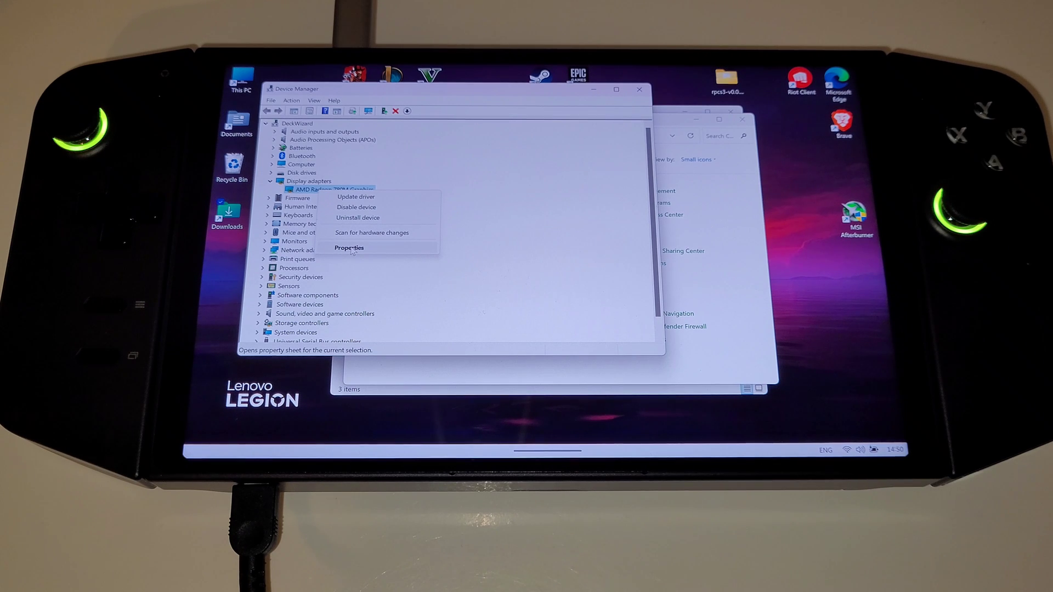
{"action": "left_click", "coordinate": [350, 248]}
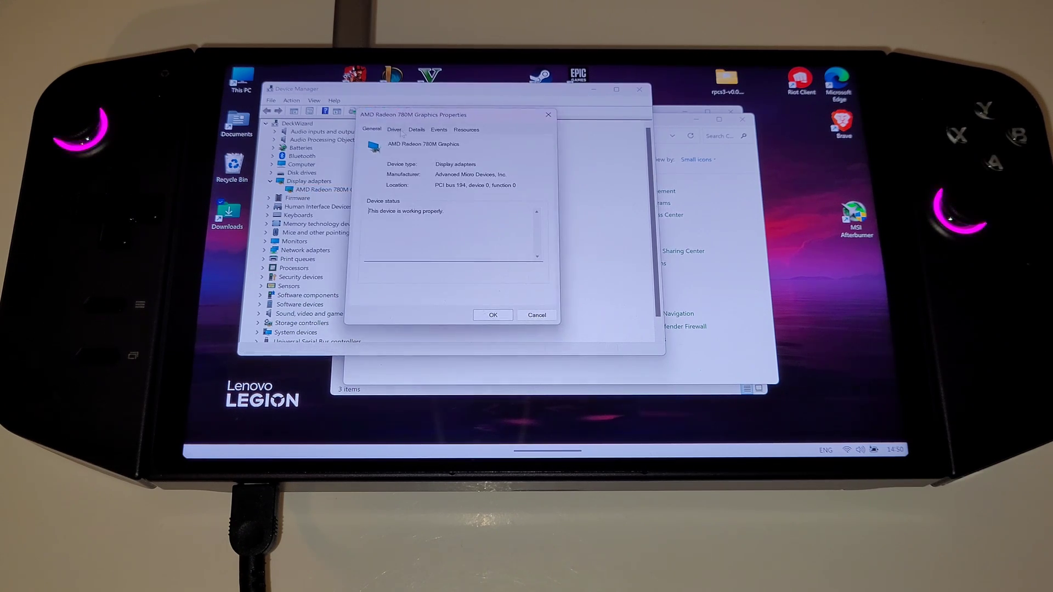
{"action": "left_click", "coordinate": [395, 130]}
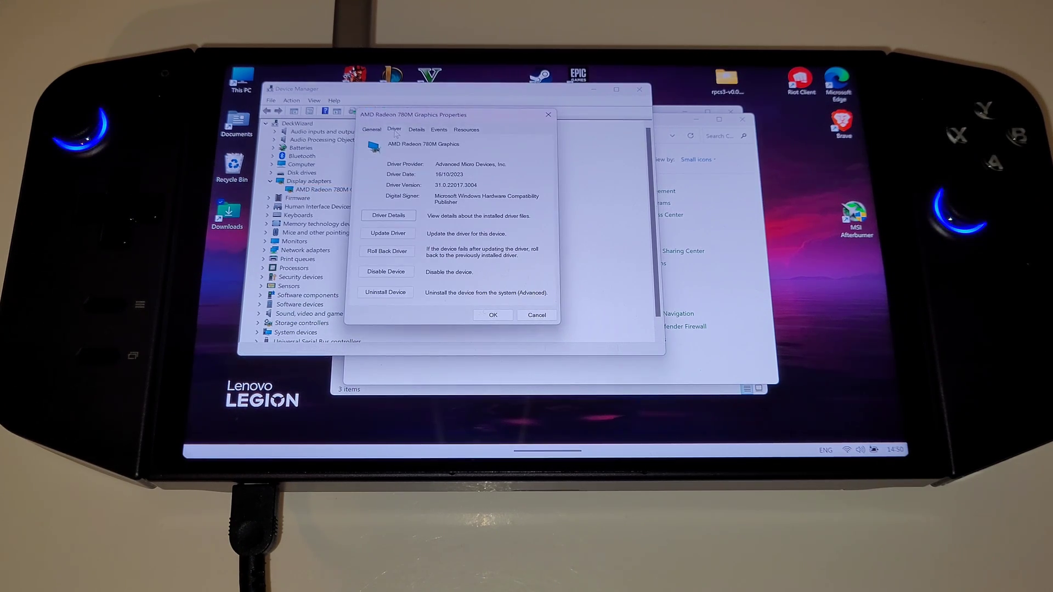